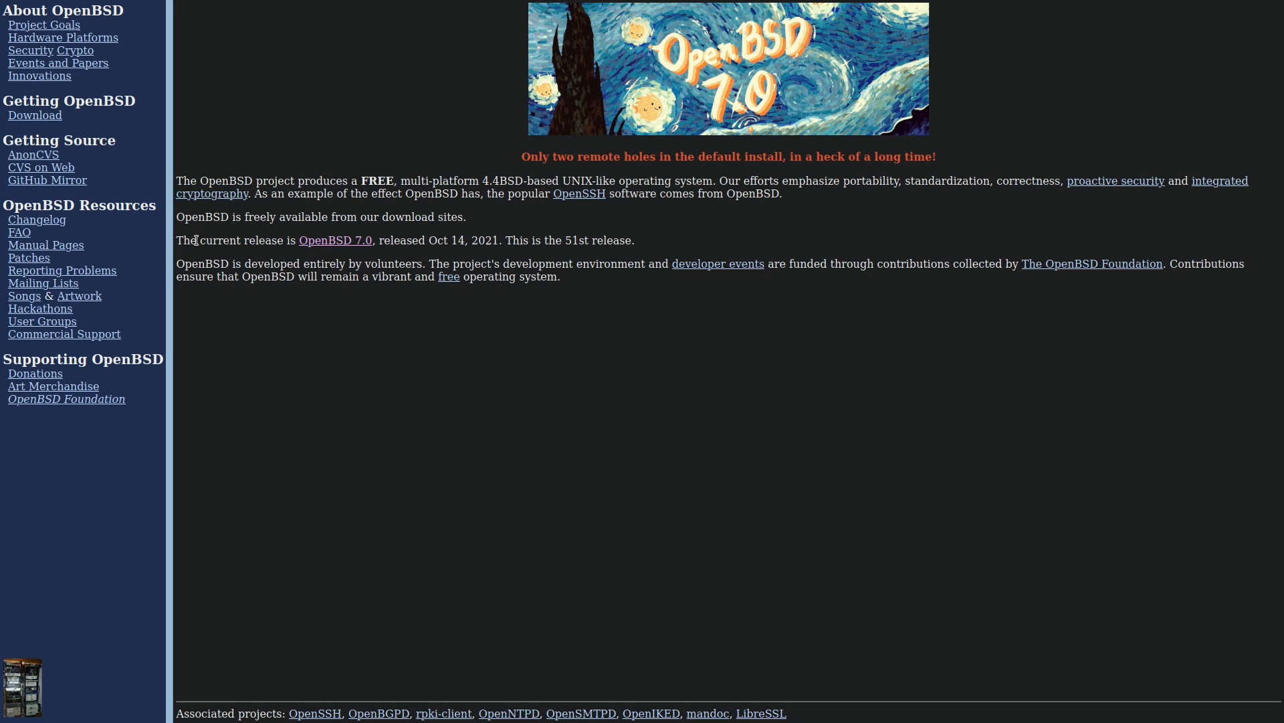
Follow the homepage's current-release link to the OpenBSD 7.0 release page.
left_click_drag(200, 240, 409, 240)
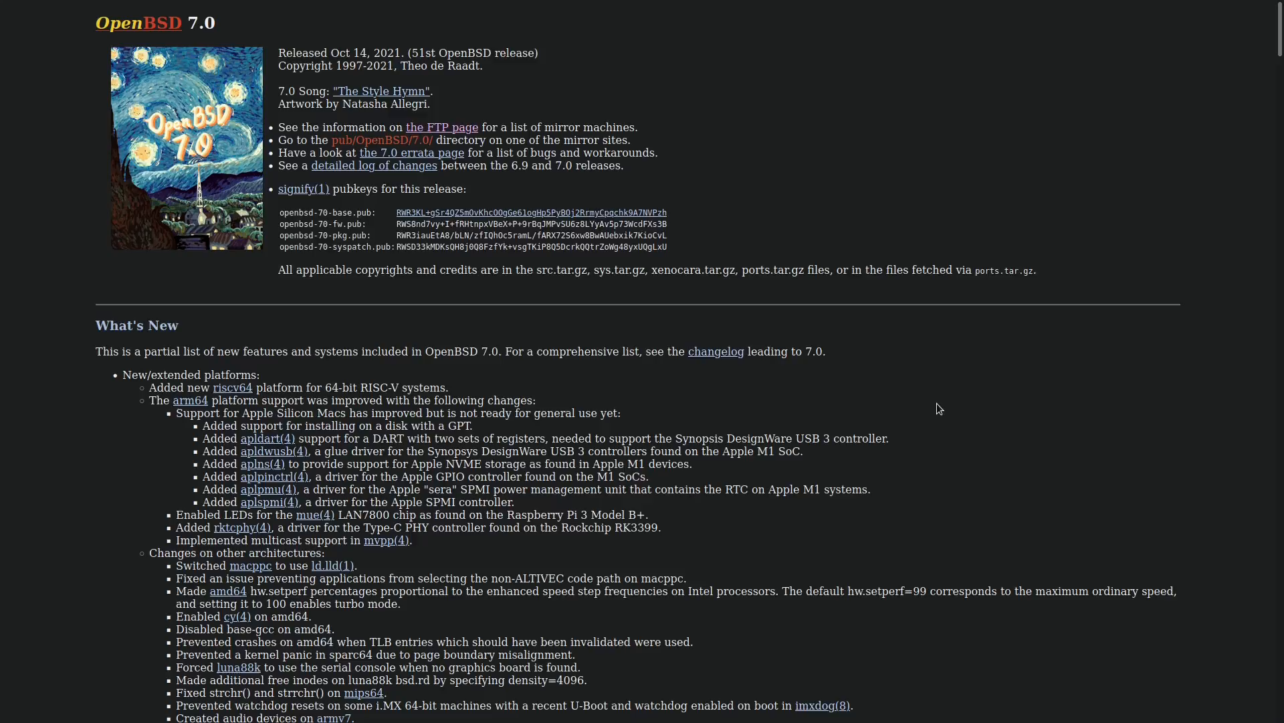
Scroll through the 7.0 'What's New' release notes toward the mirrors link.
scroll("down", 3)
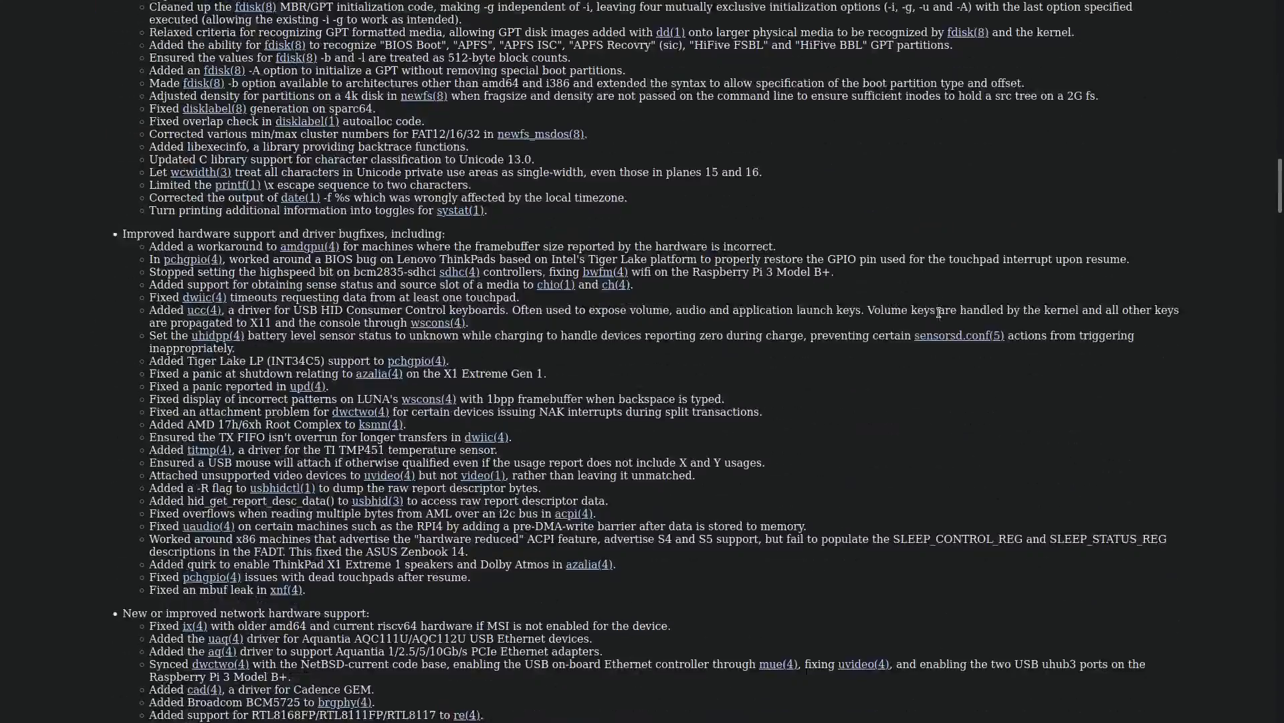
scroll("down", 3)
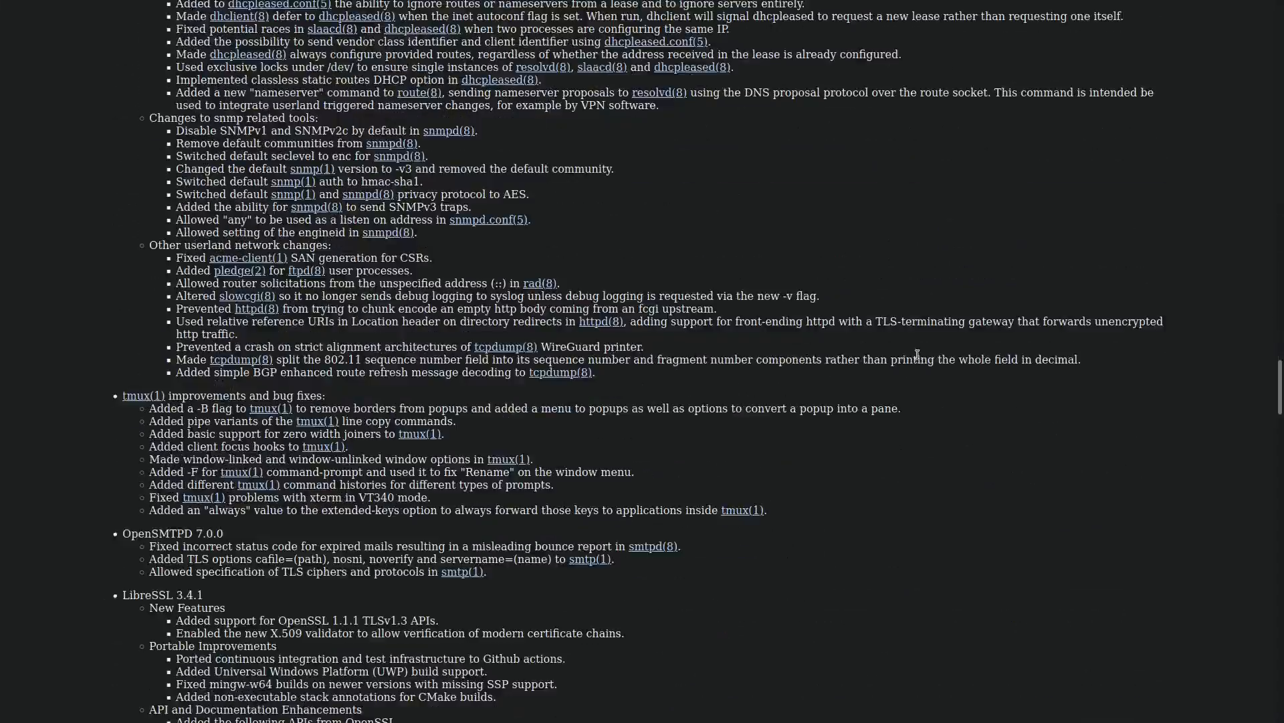
scroll("down", 3)
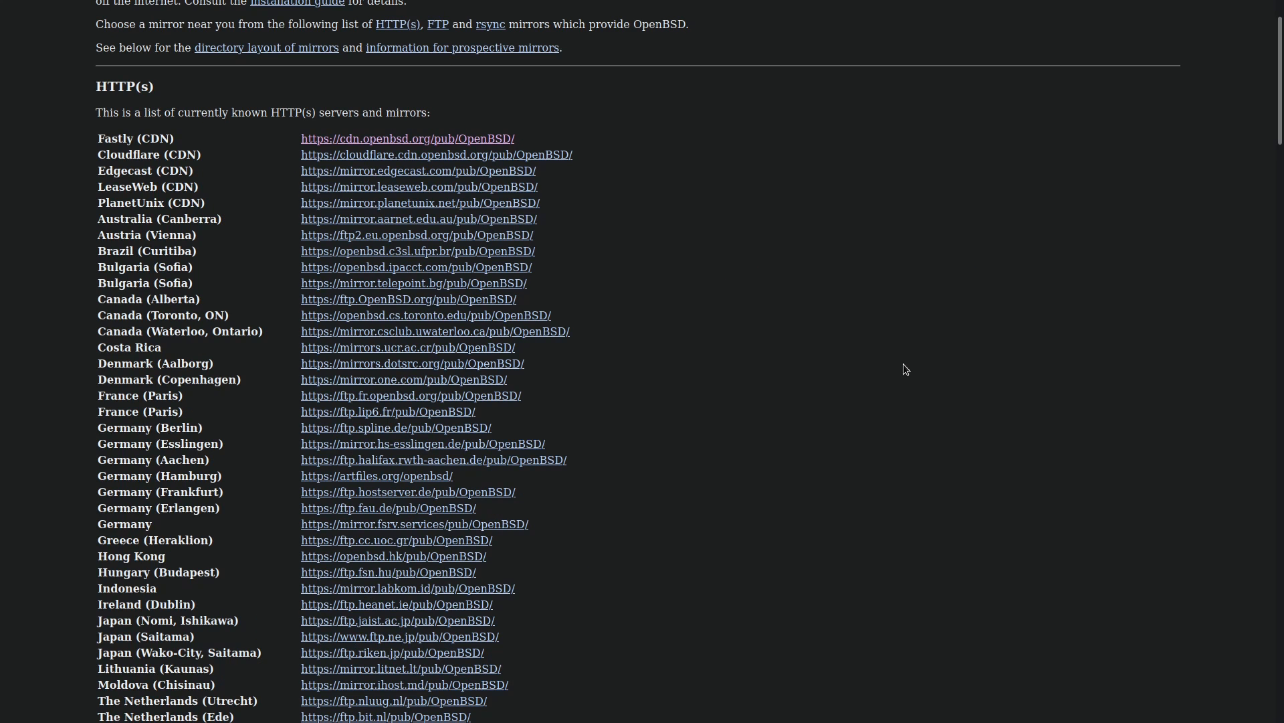
mouse_move(872, 376)
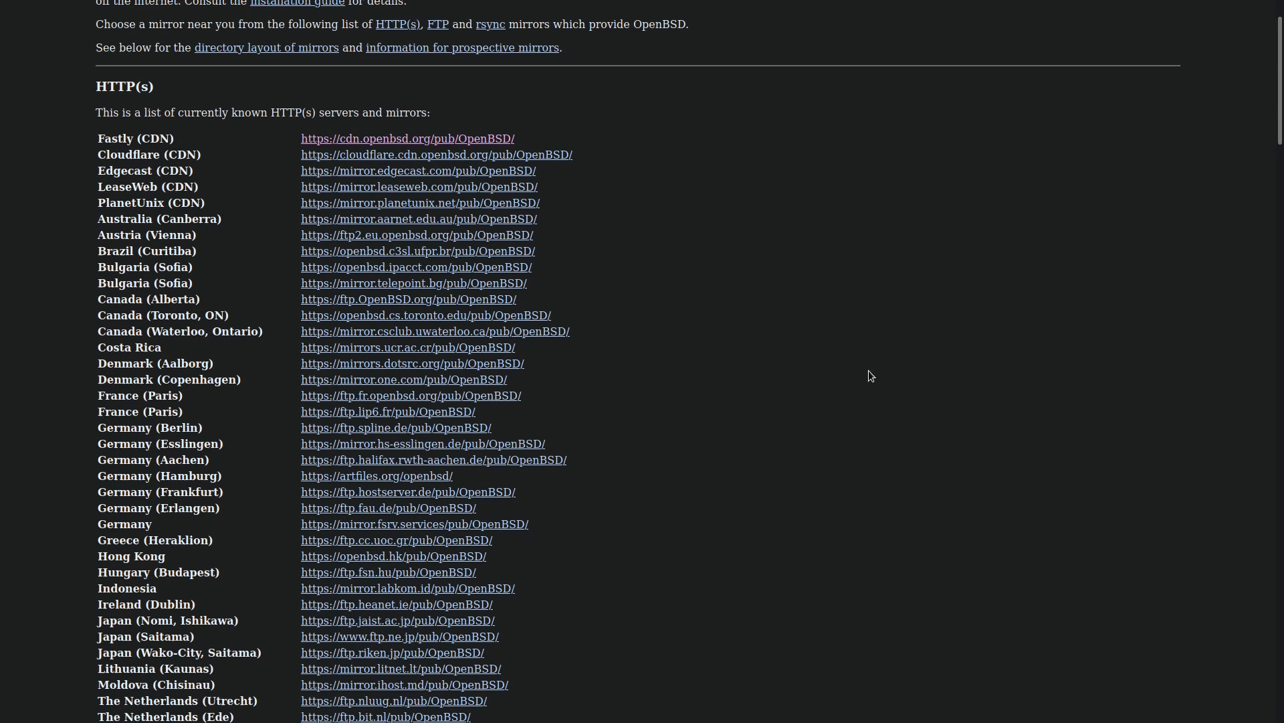
Scroll the HTTP, FTP and rsync mirror lists to reach the Fastly CDN mirror.
scroll("up", 3)
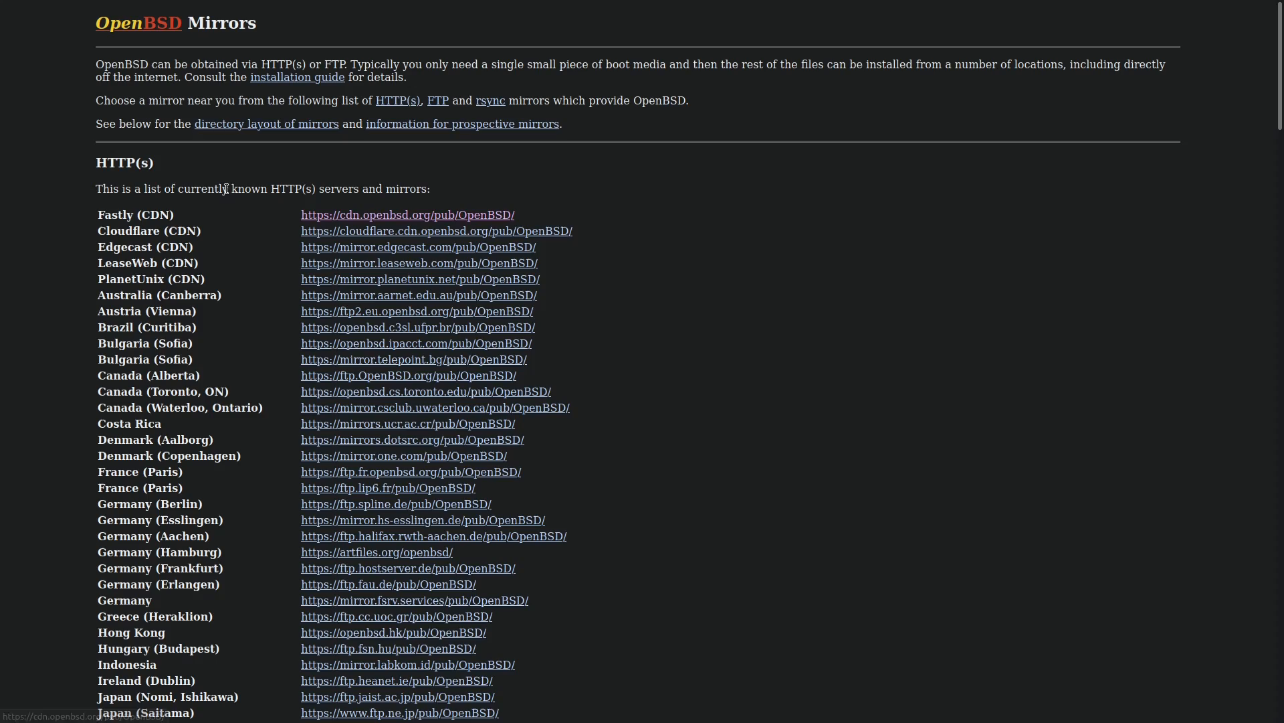
scroll("down", 3)
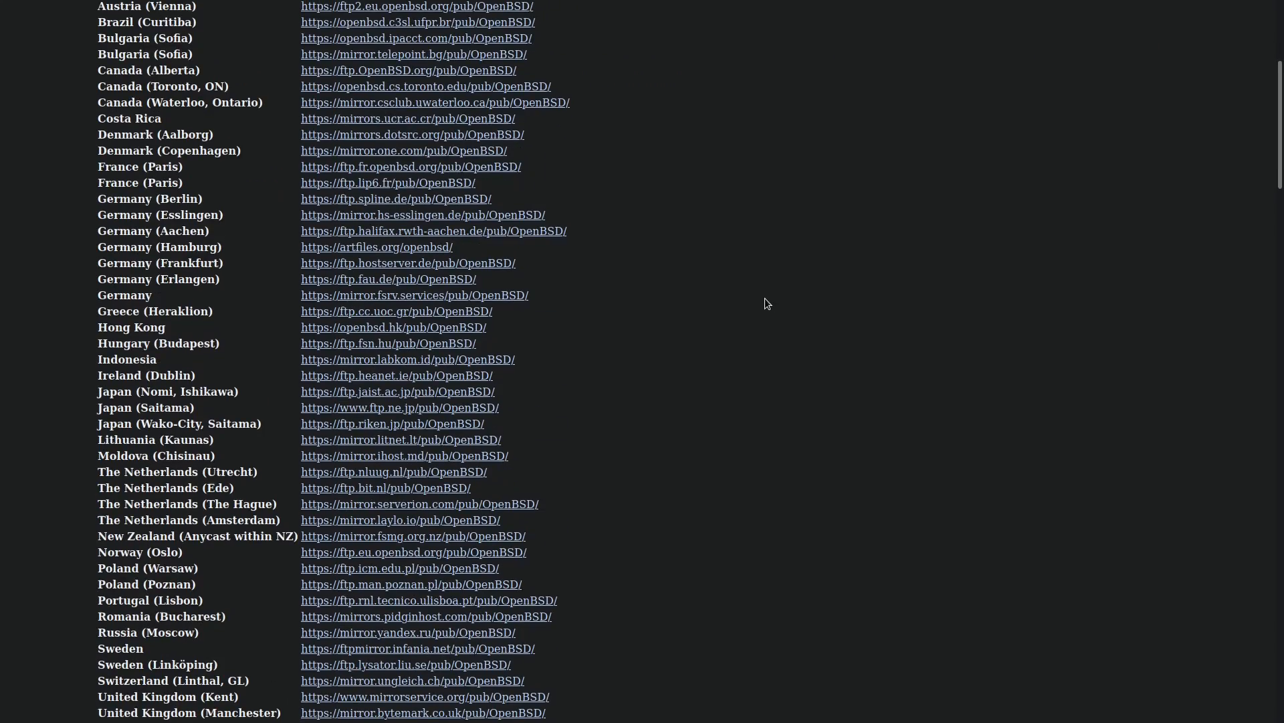
scroll("down", 3)
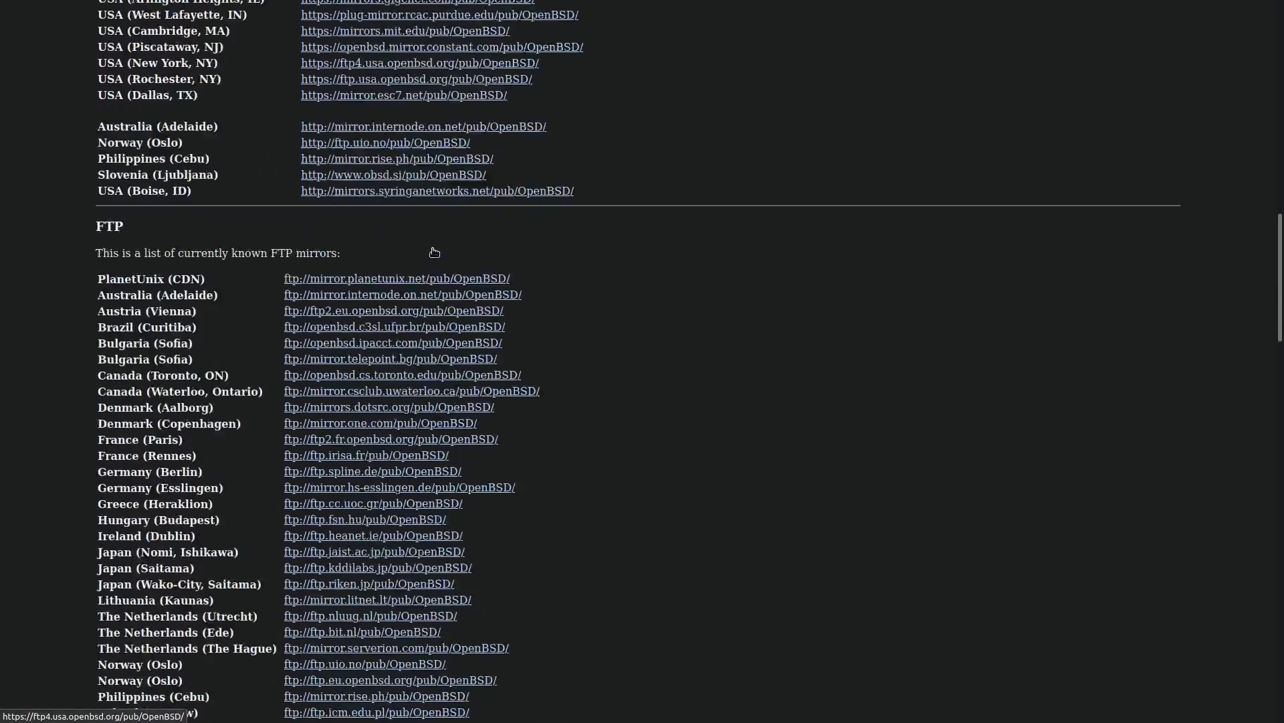
scroll("down", 3)
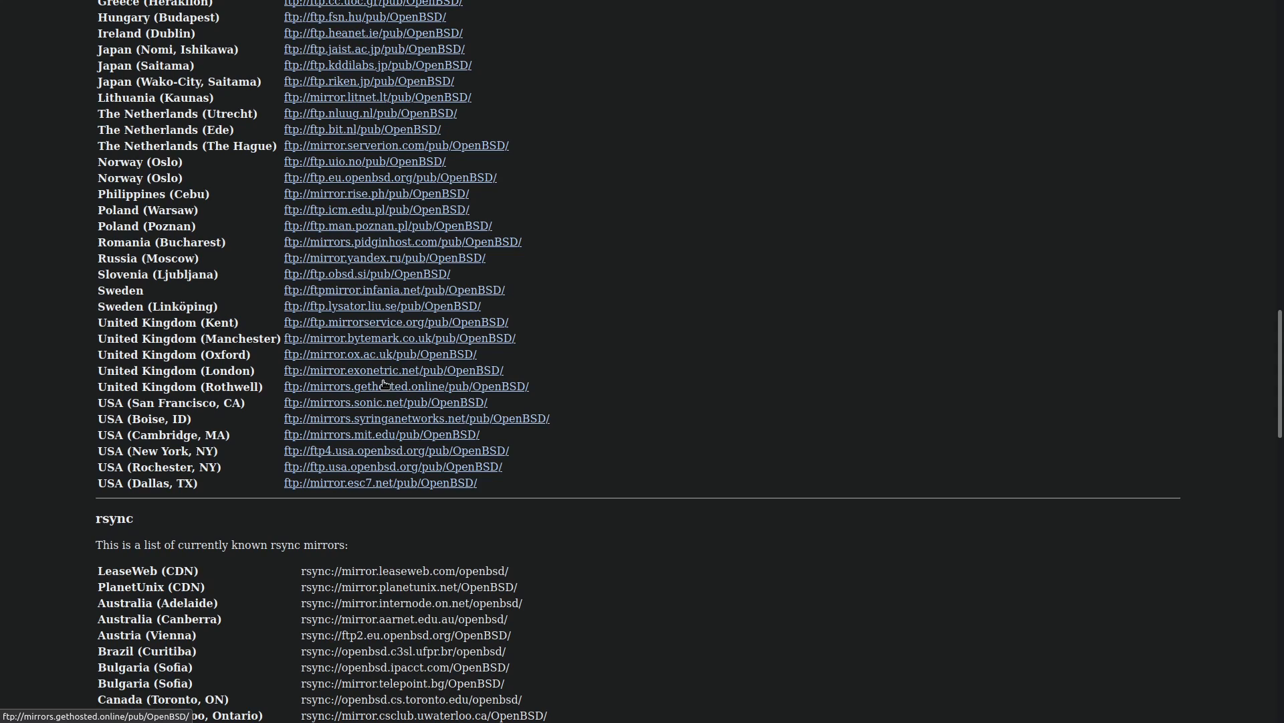
scroll("up", 3)
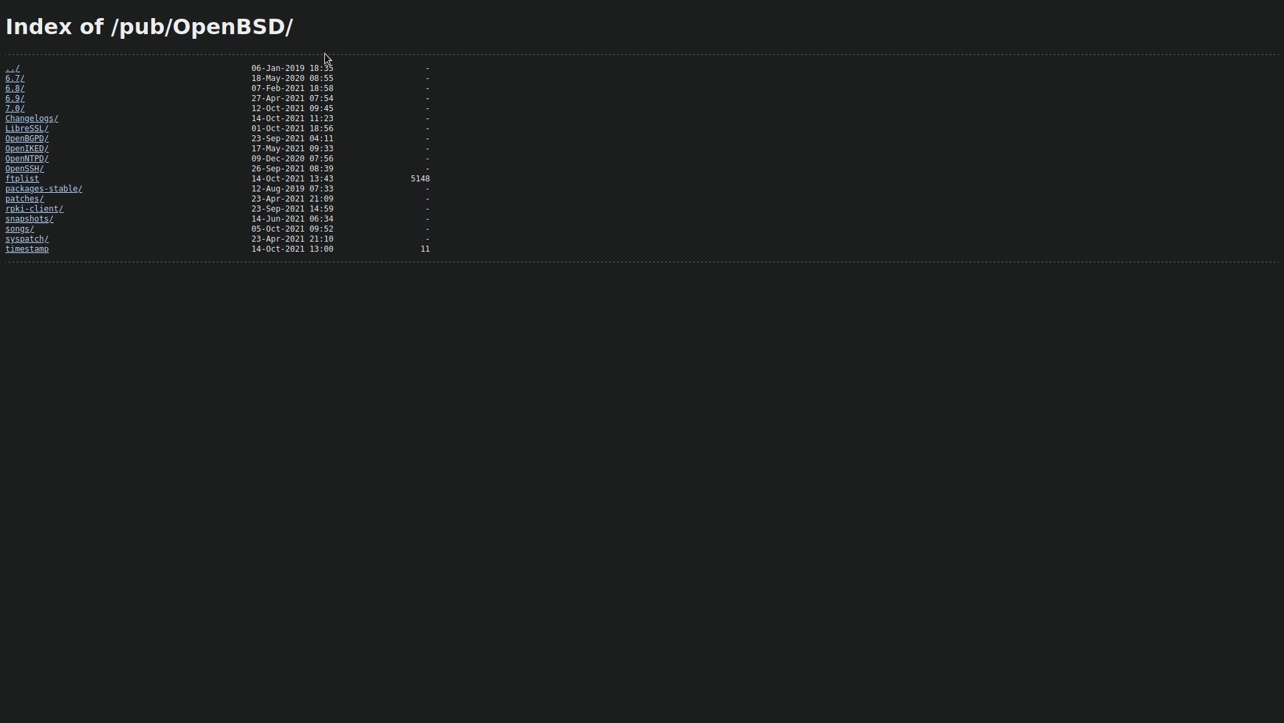
mouse_move(46, 118)
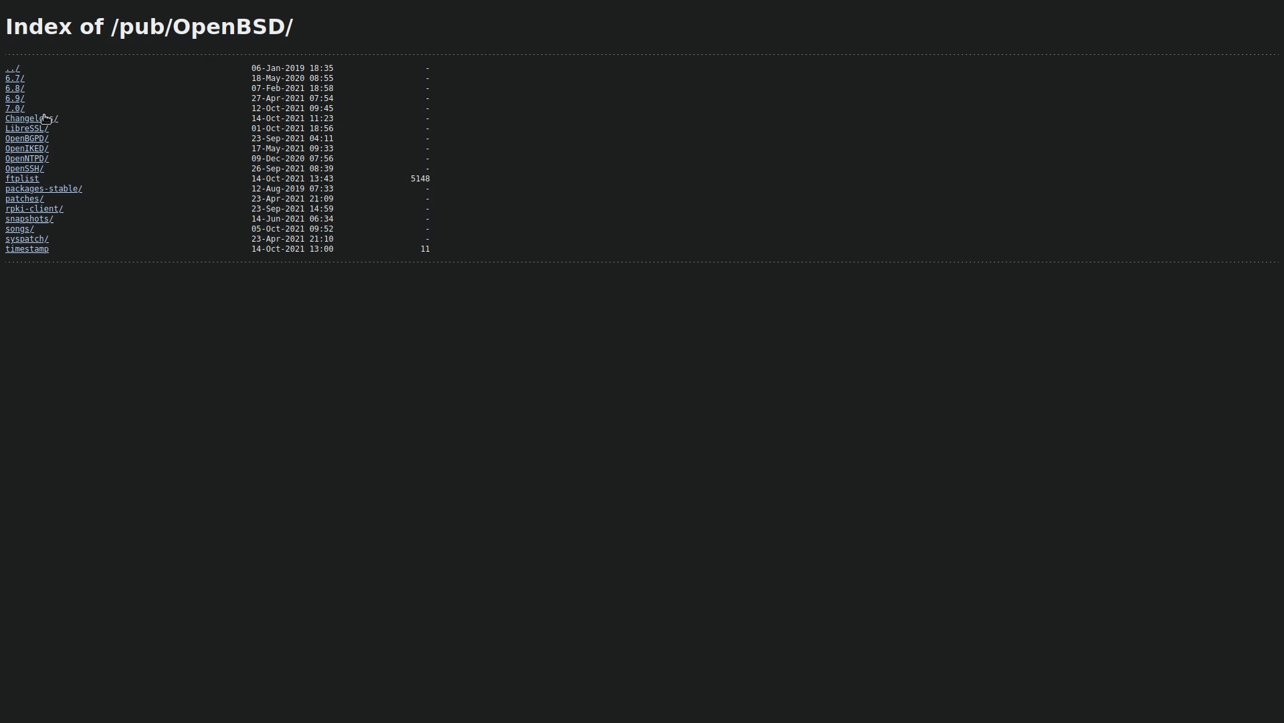
mouse_move(12, 108)
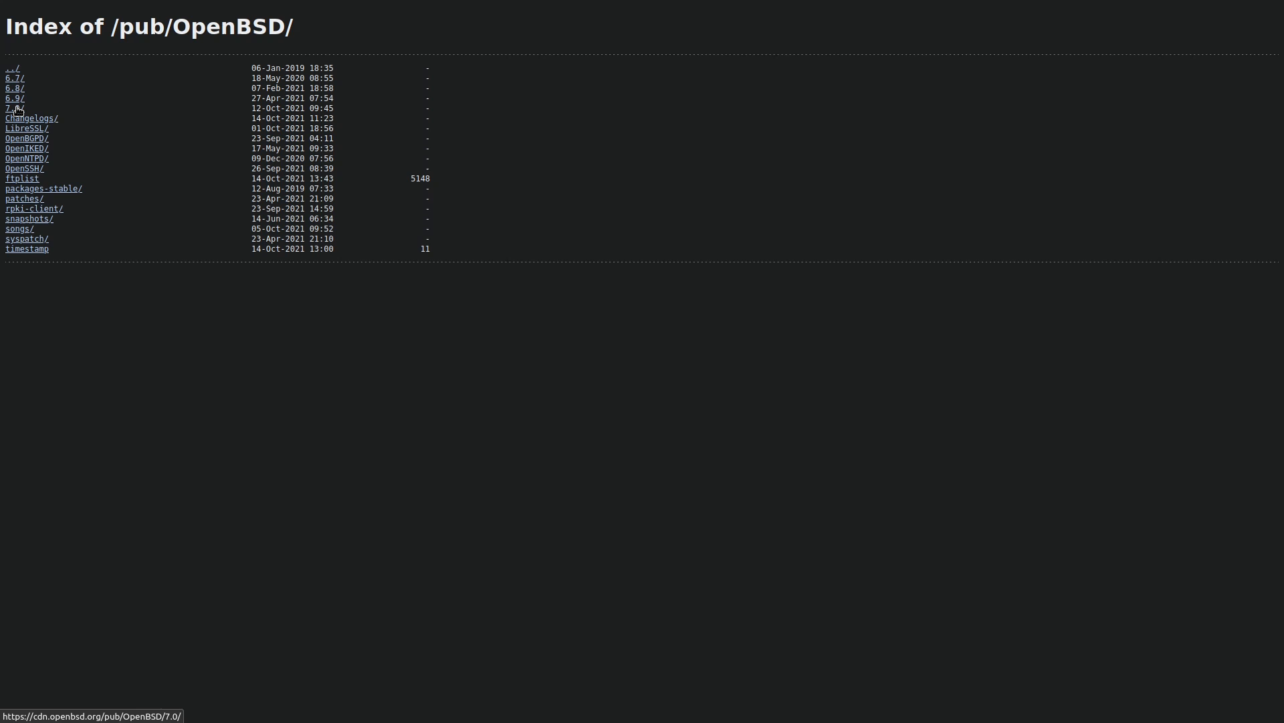
Browse into 7.0/amd64/ and start downloading install70.iso (520 MB).
left_click(9, 107)
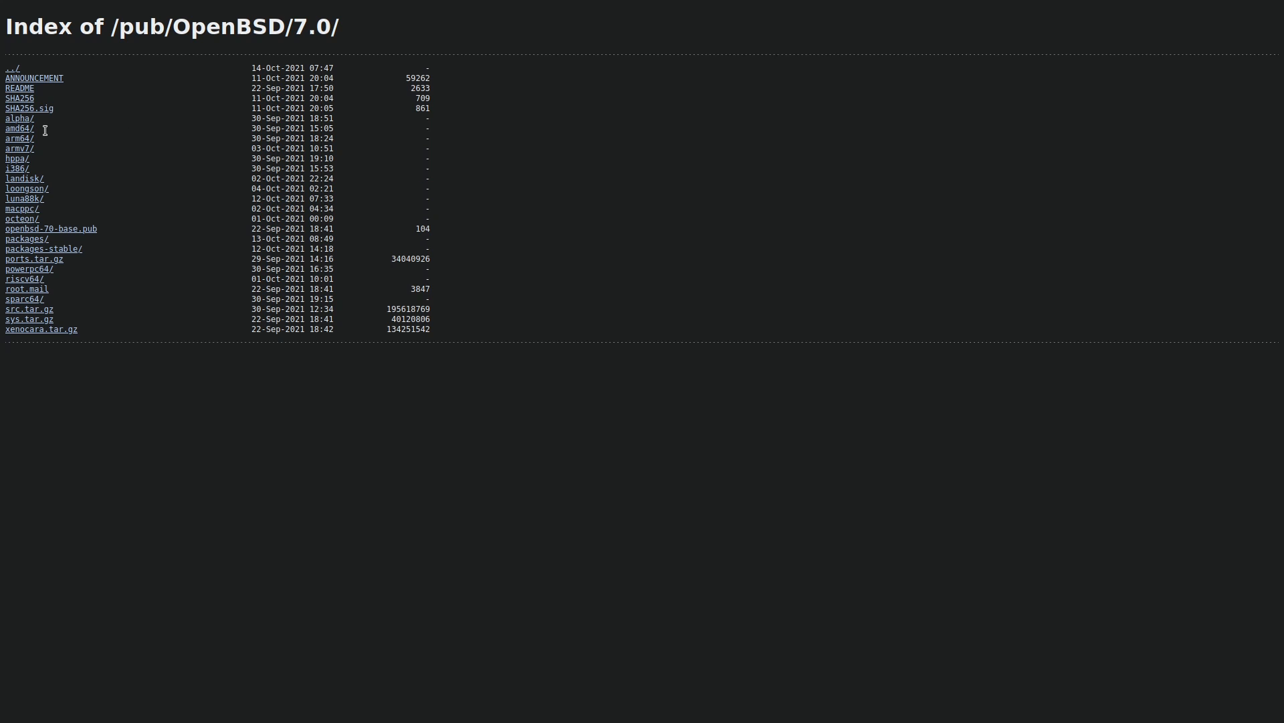
mouse_move(19, 138)
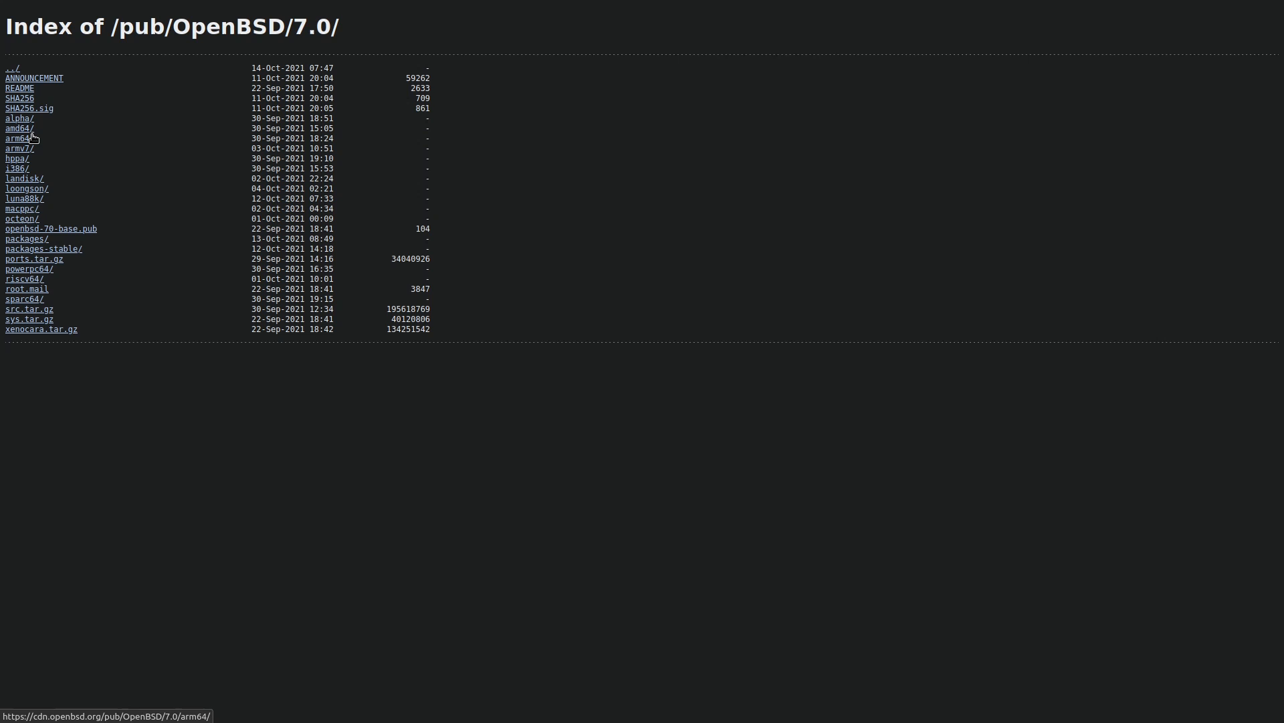
mouse_move(25, 147)
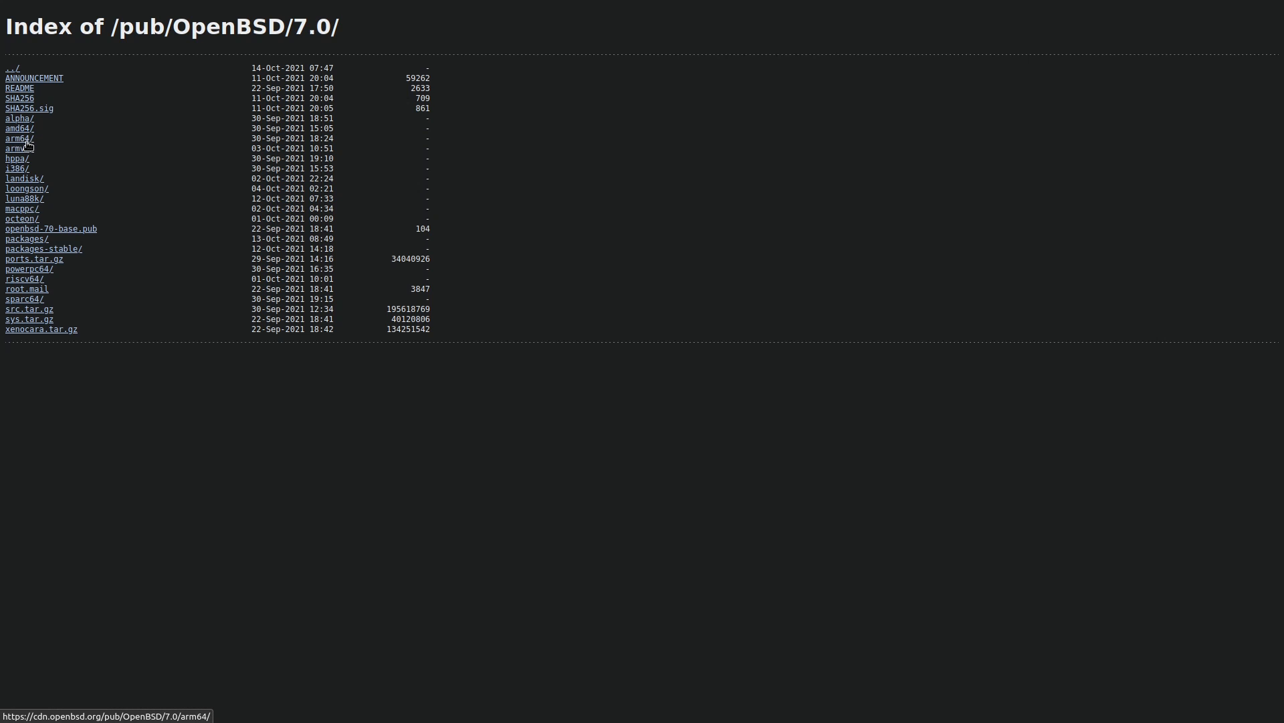
left_click(18, 127)
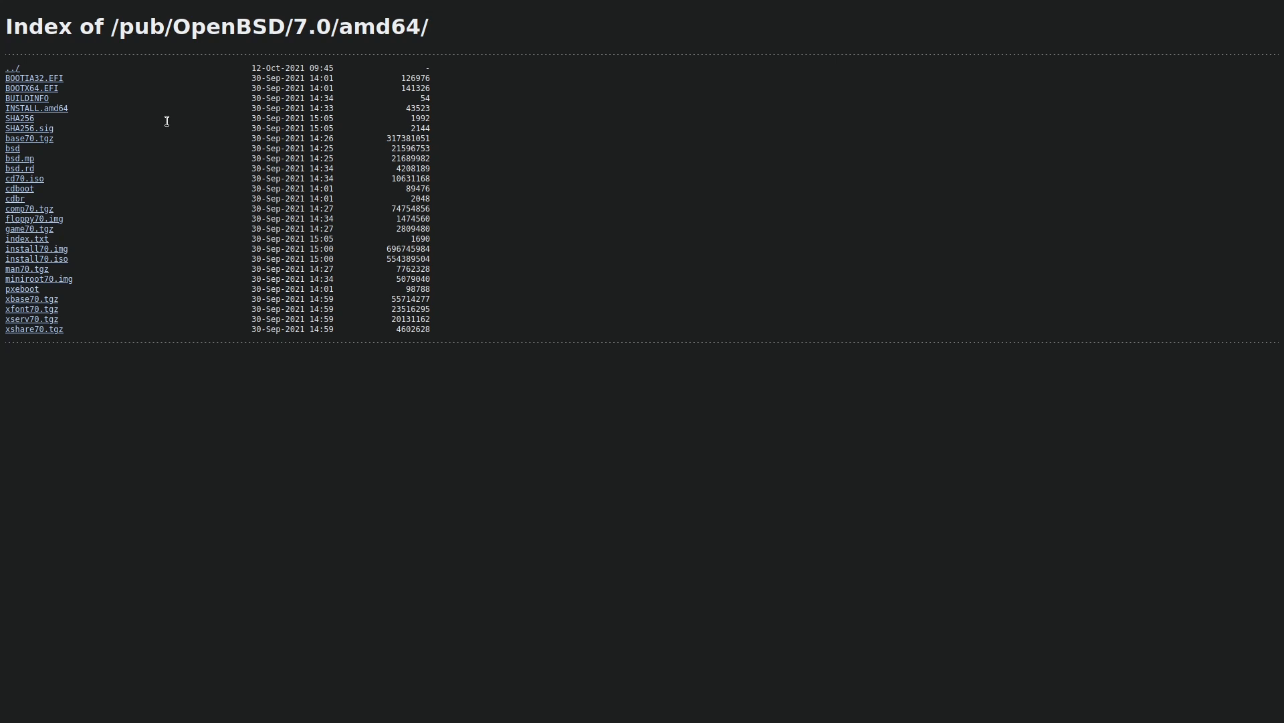
mouse_move(100, 213)
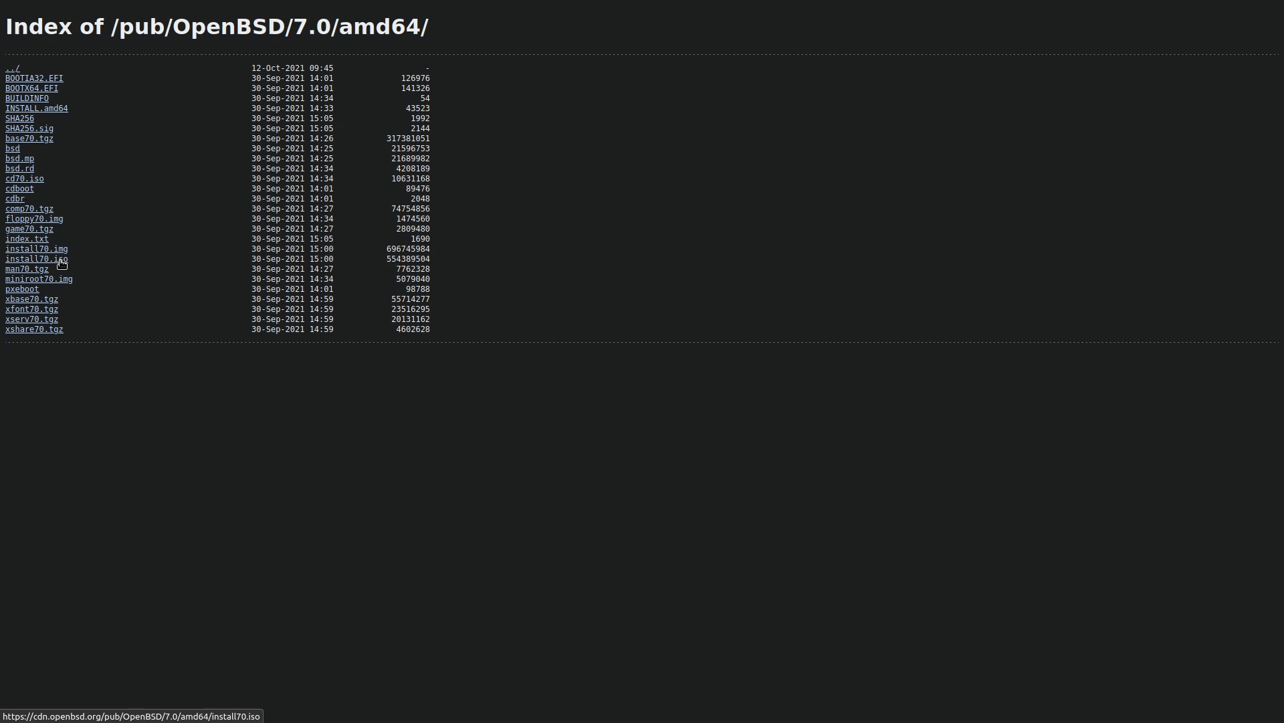
left_click(36, 258)
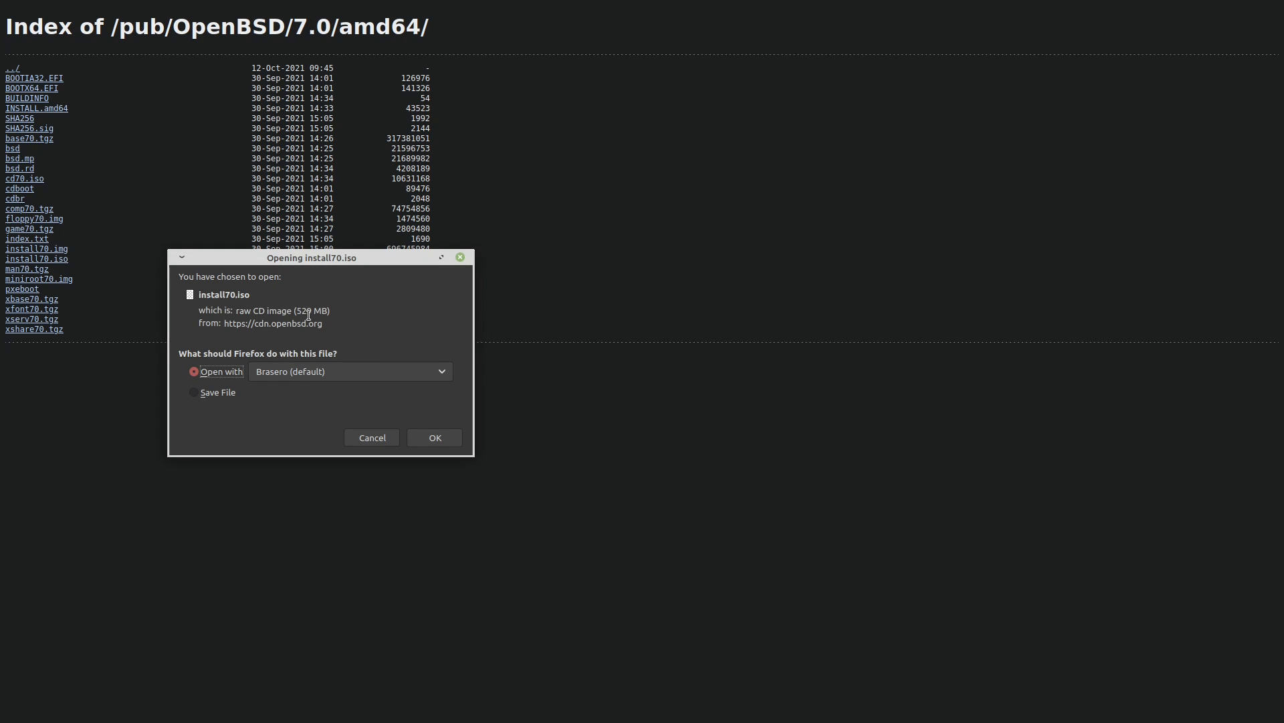
mouse_move(382, 291)
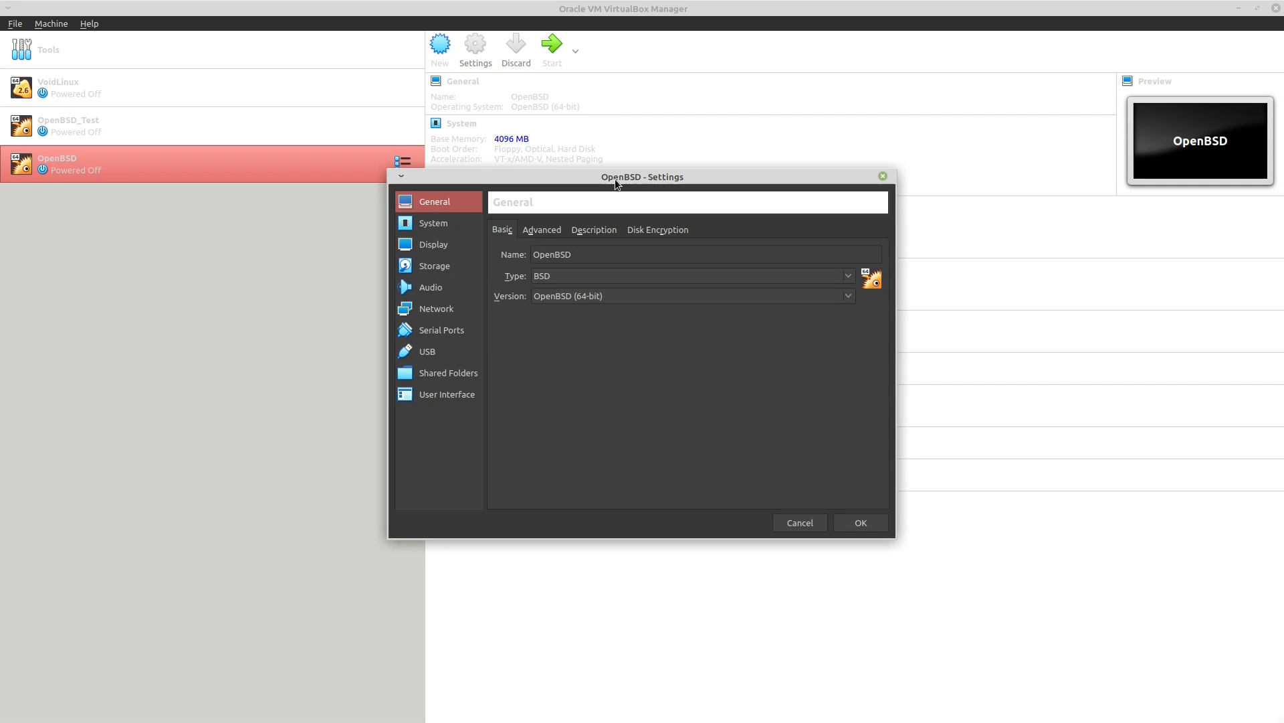
Check System settings: 4096 MB memory and 2 processors.
left_click_drag(643, 176, 380, 58)
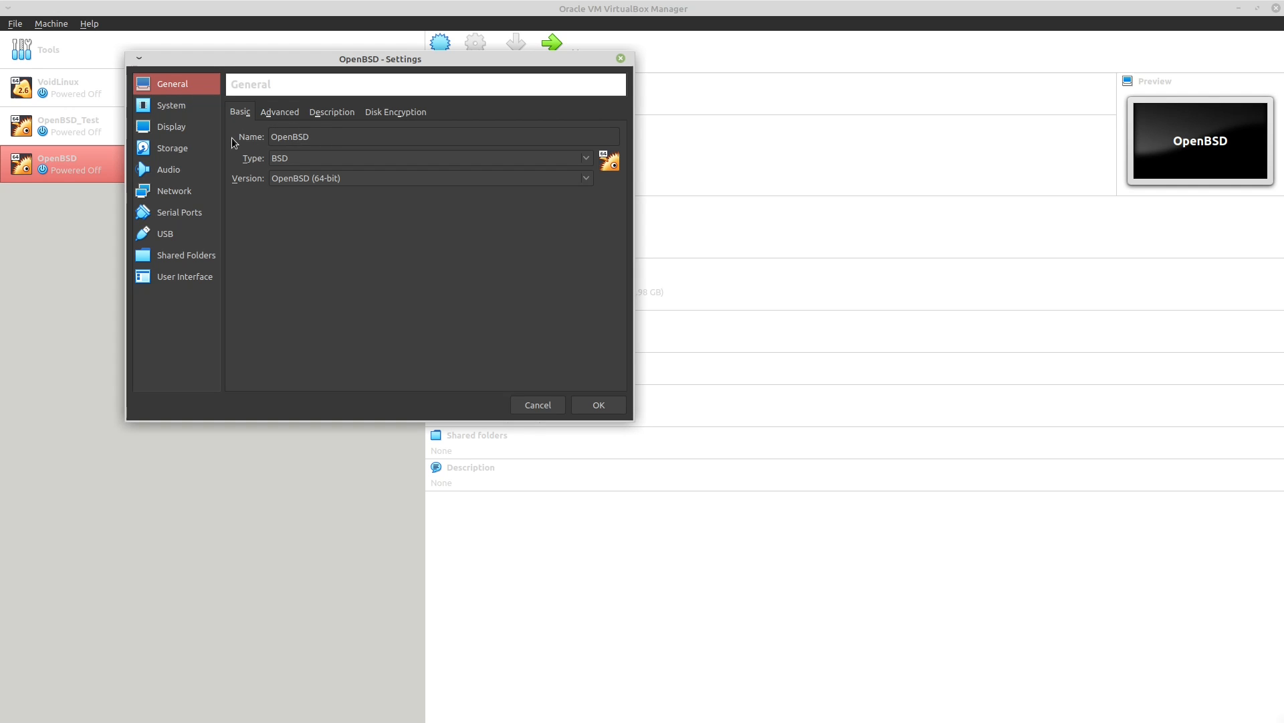
mouse_move(342, 193)
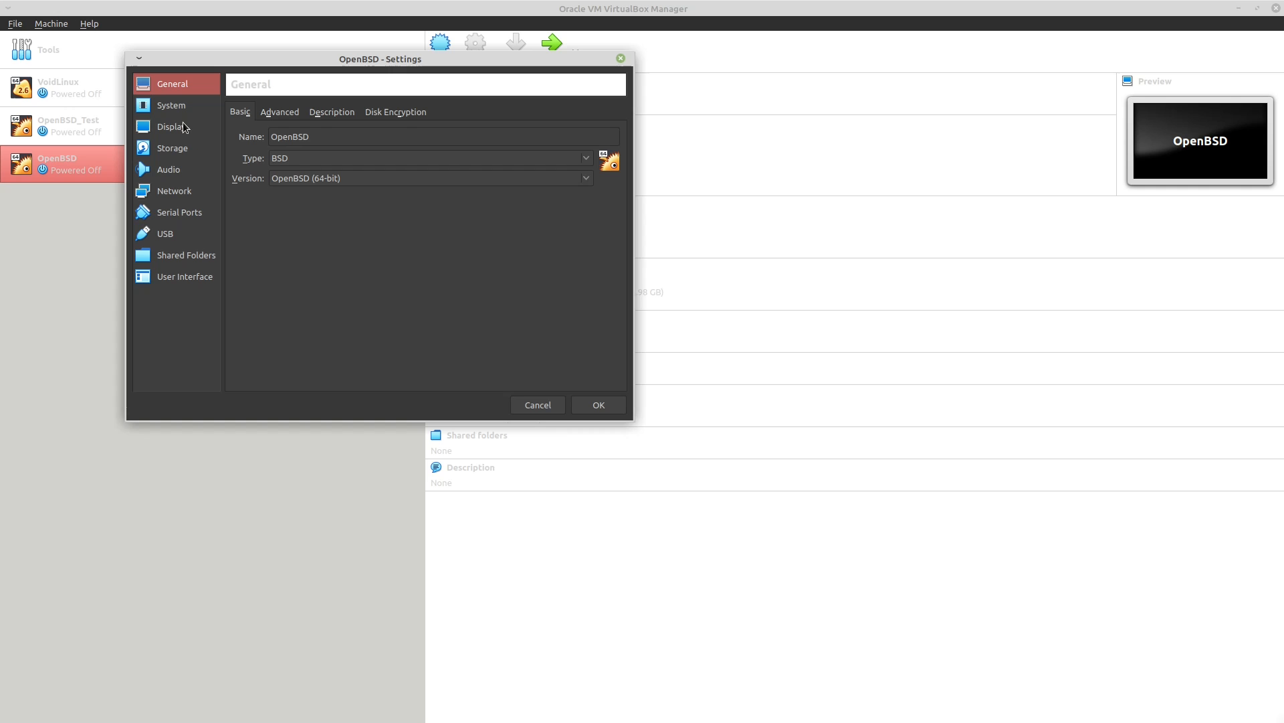
left_click(171, 105)
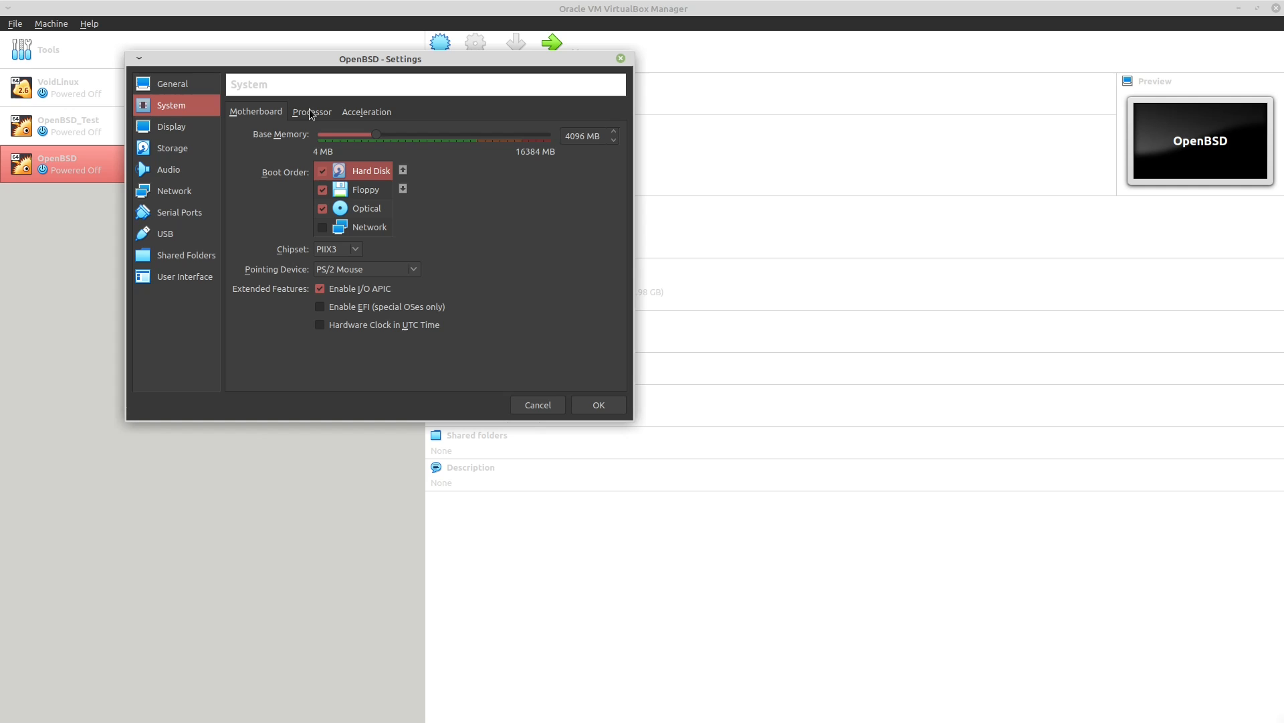
left_click(311, 111)
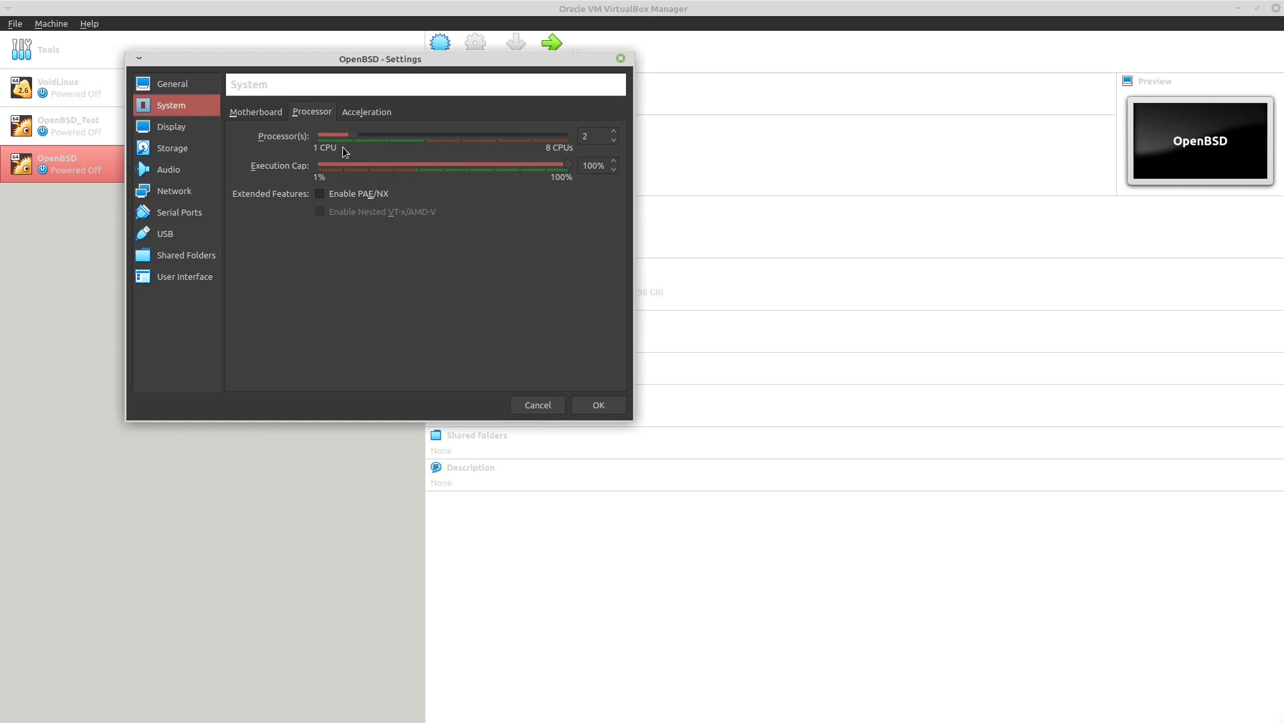
left_click(255, 112)
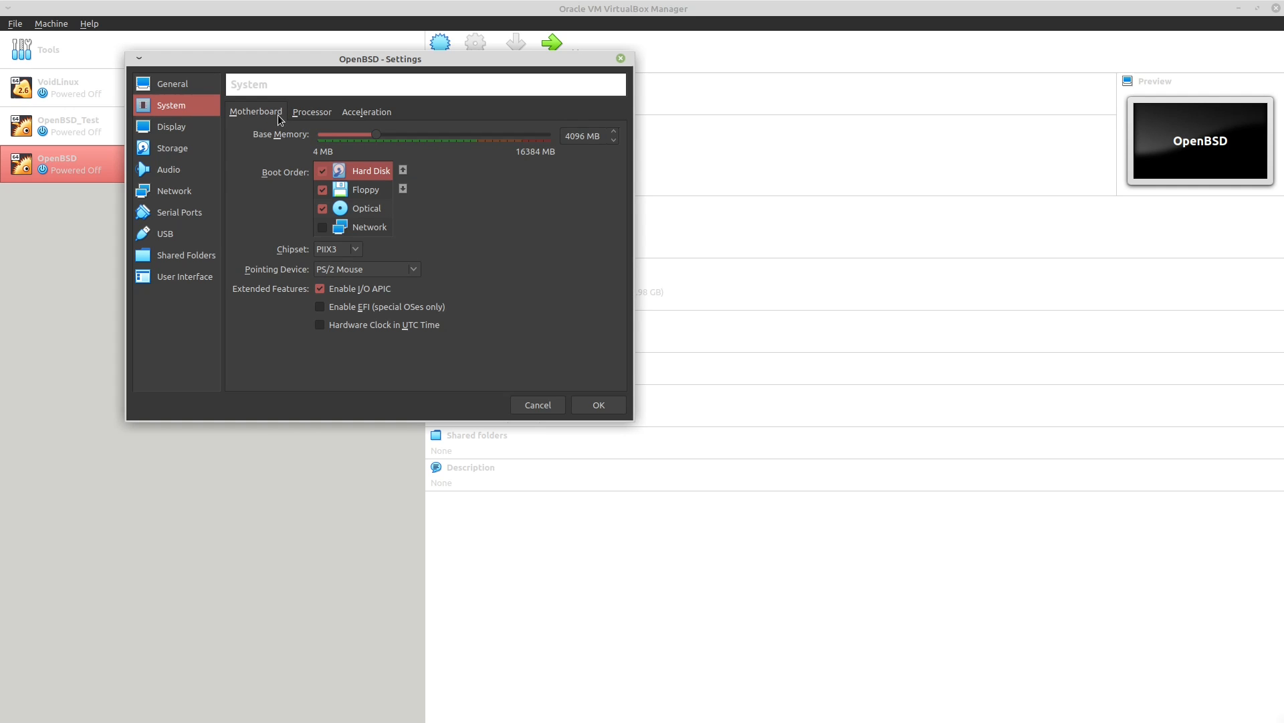
mouse_move(348, 243)
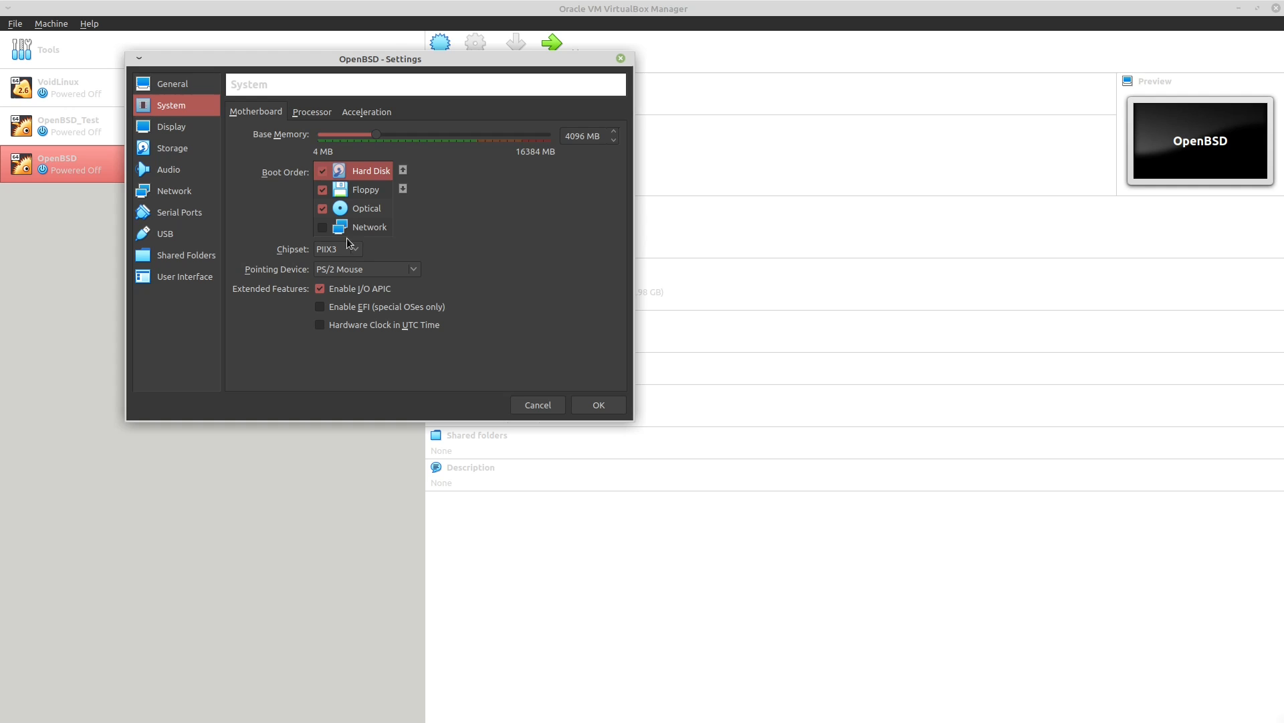
mouse_move(366, 168)
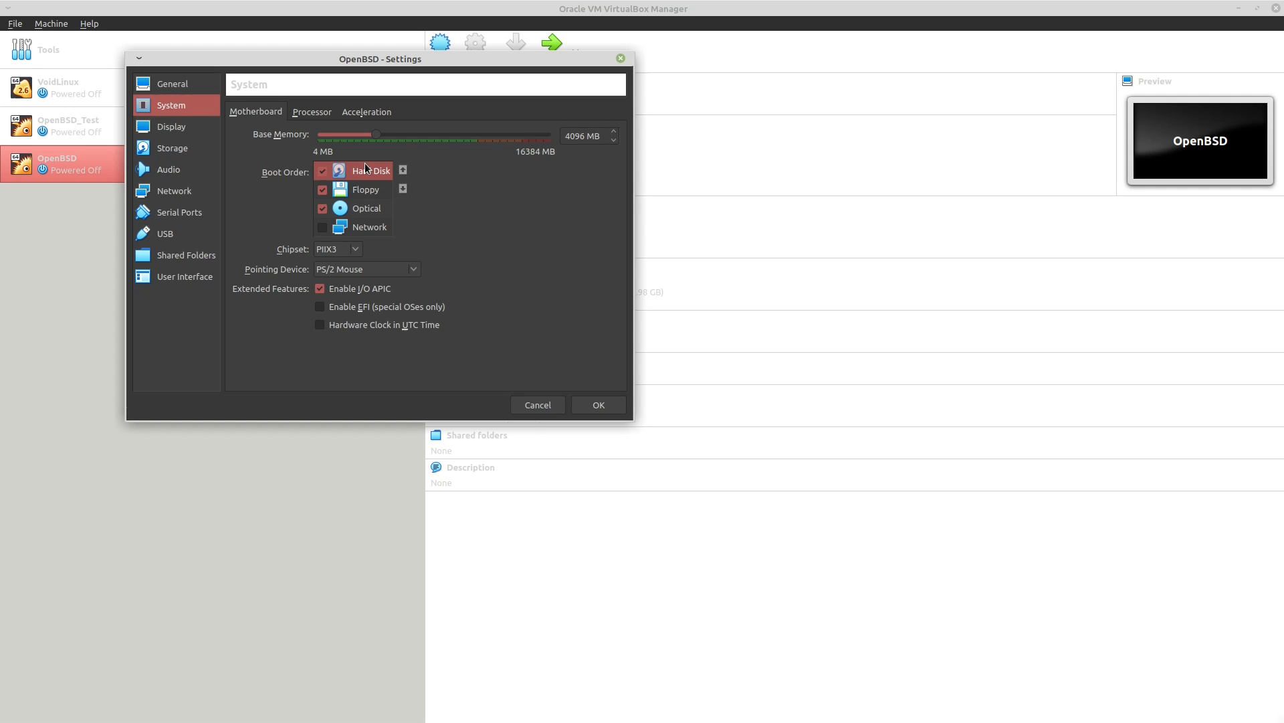
mouse_move(346, 208)
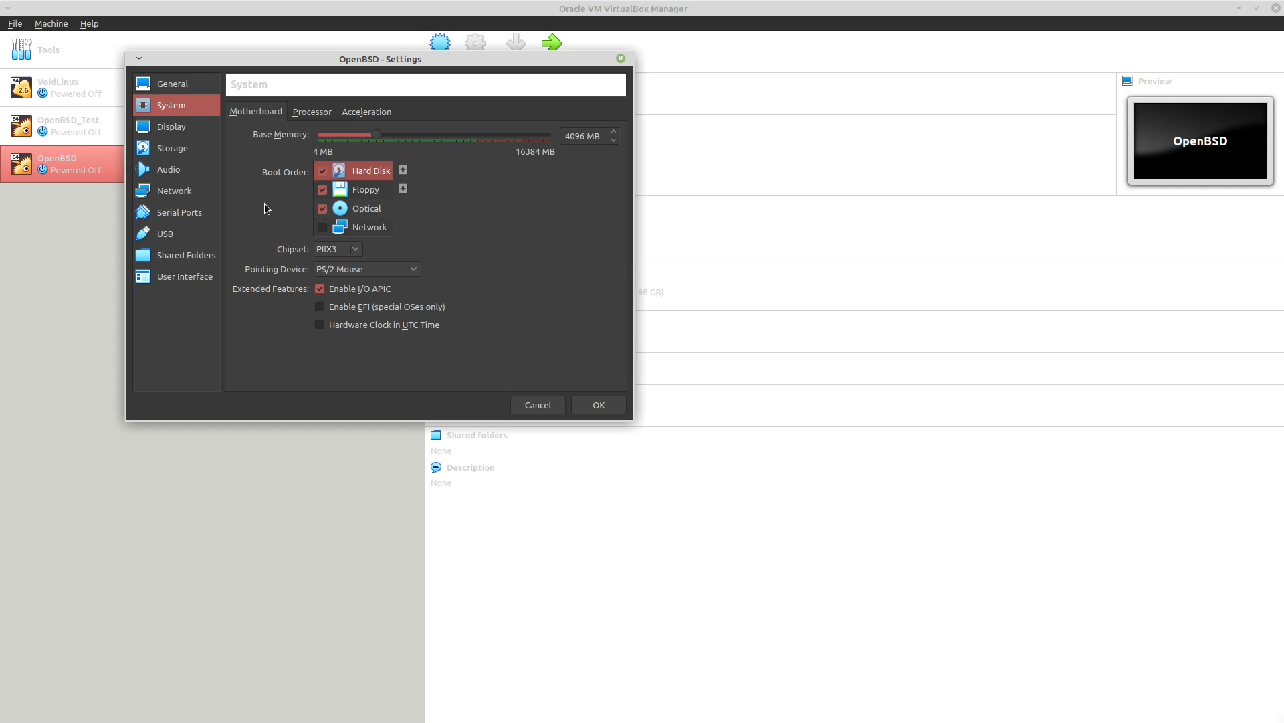
mouse_move(202, 156)
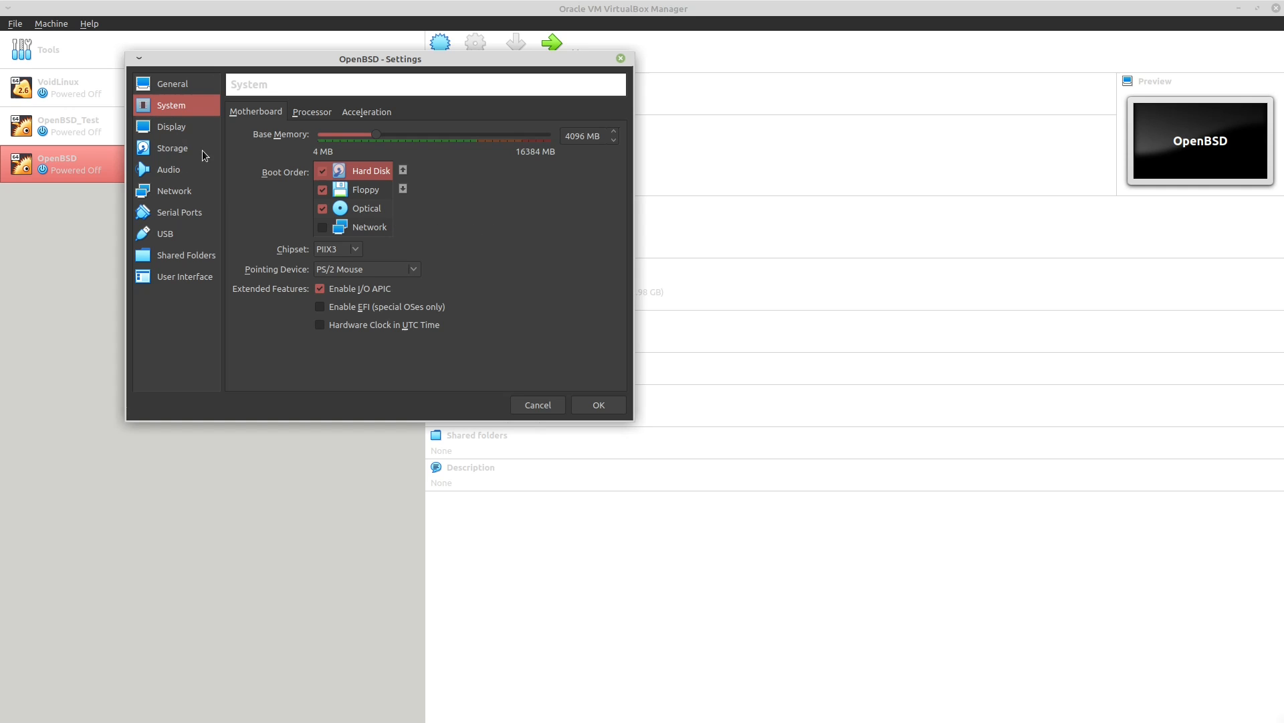
Verify 128 MB video memory and attached install70.iso, then close settings with OK.
left_click(172, 126)
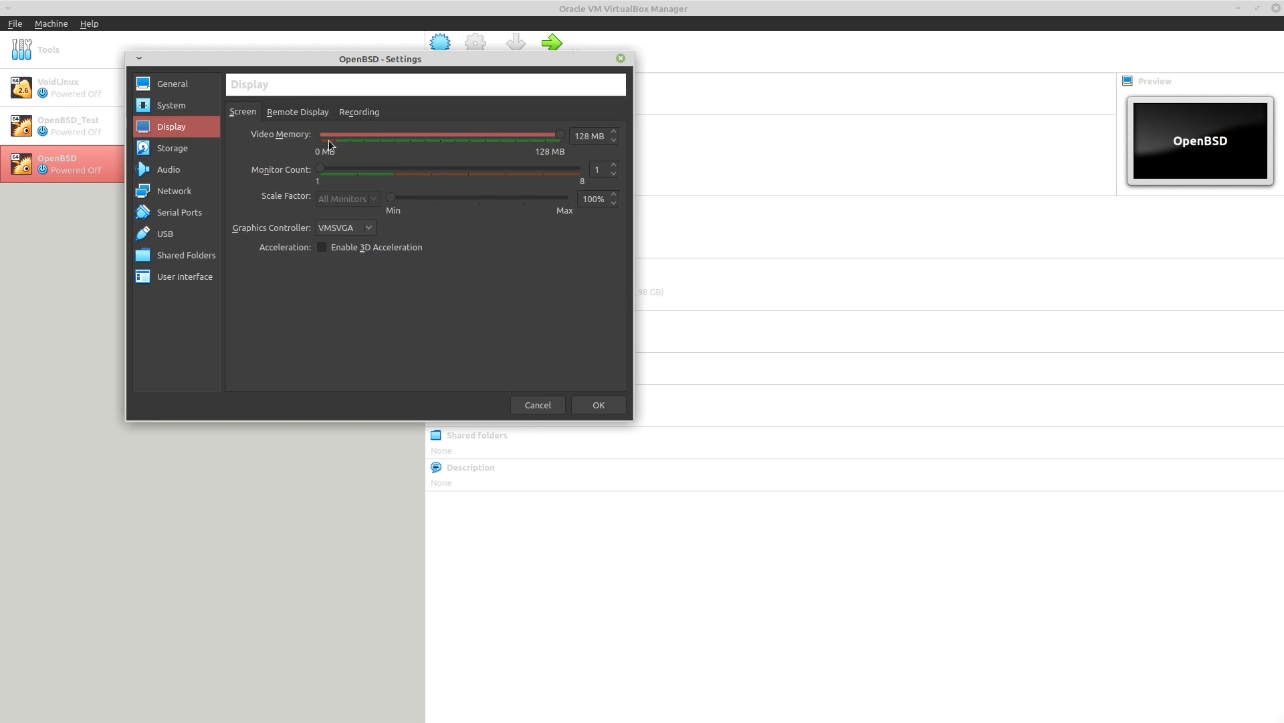
left_click(172, 148)
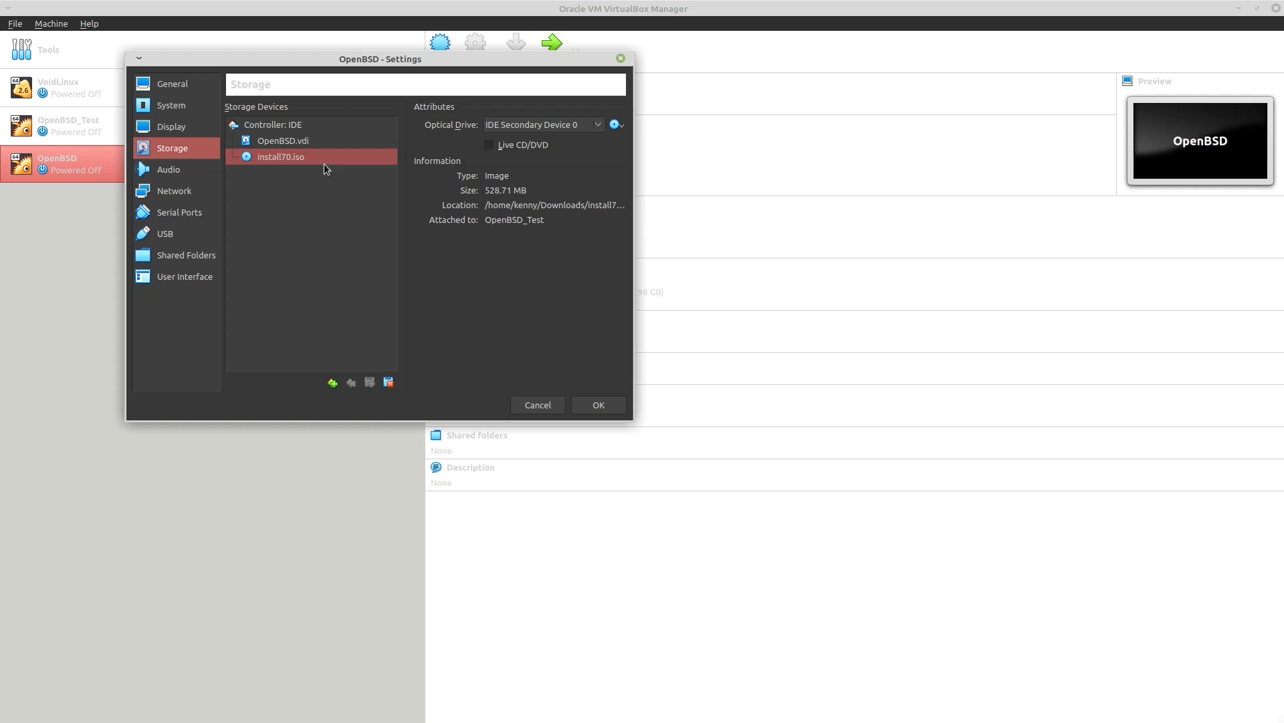
mouse_move(313, 169)
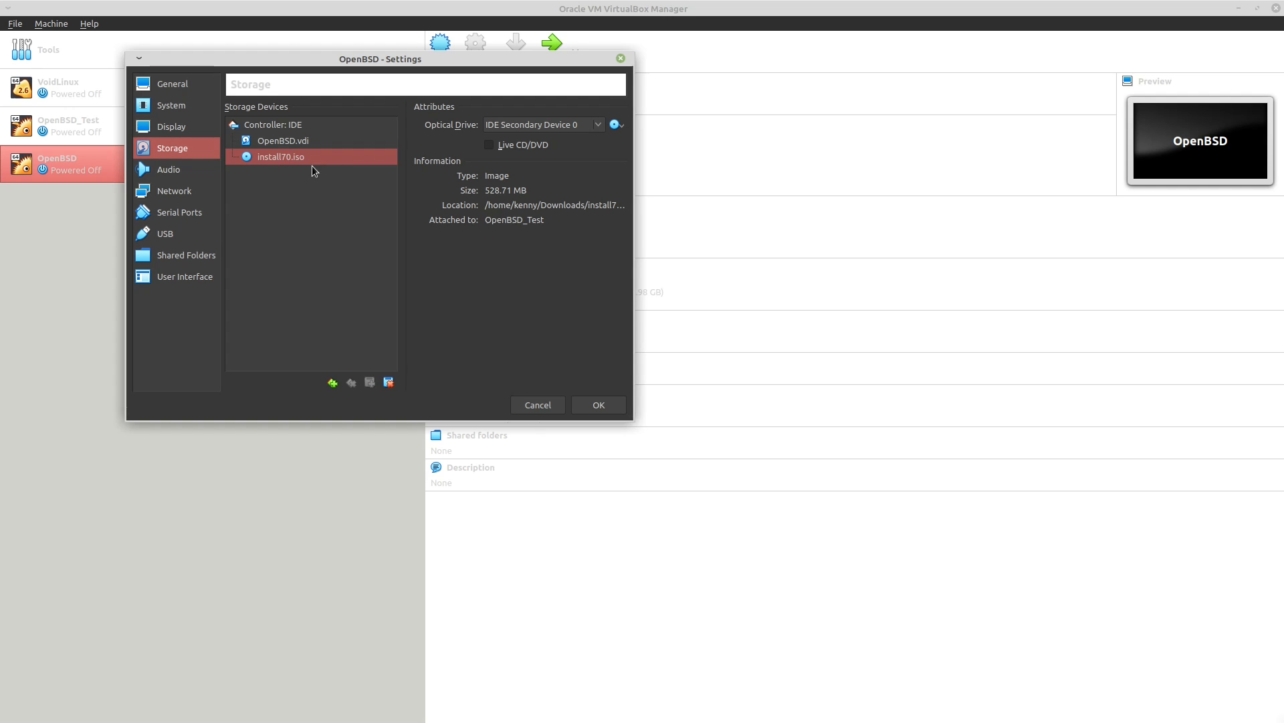
mouse_move(561, 385)
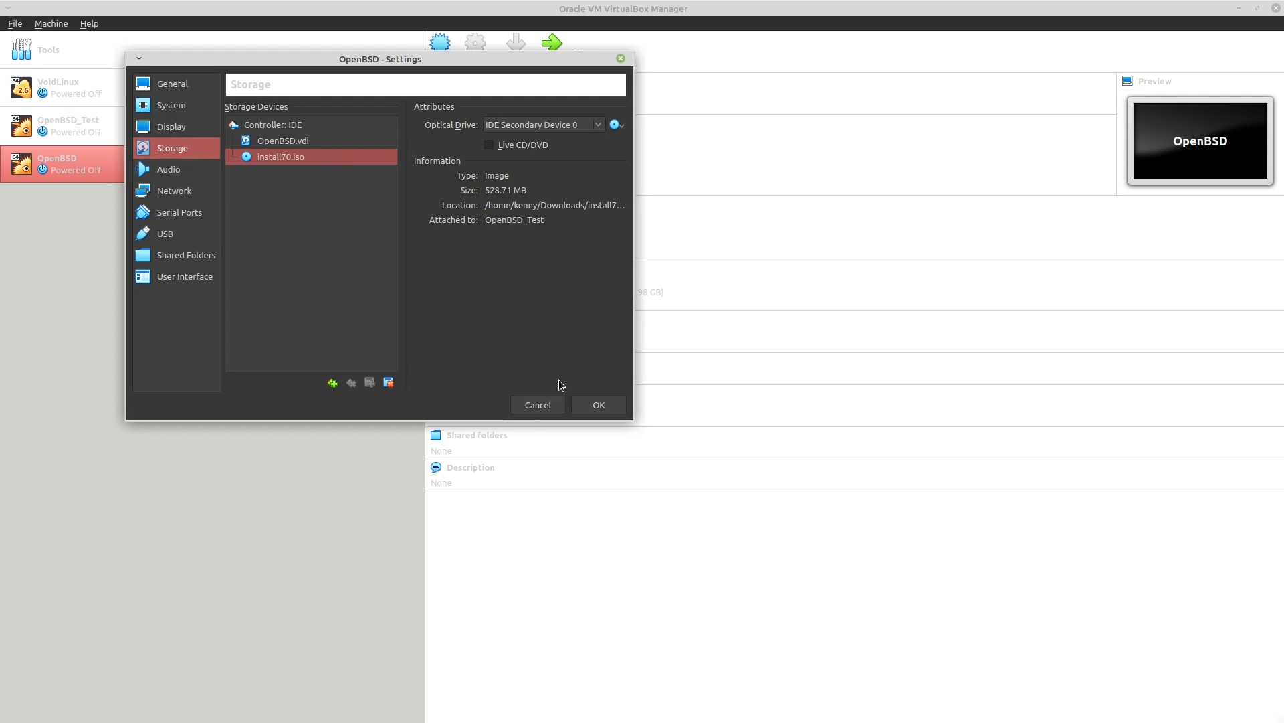
left_click(597, 405)
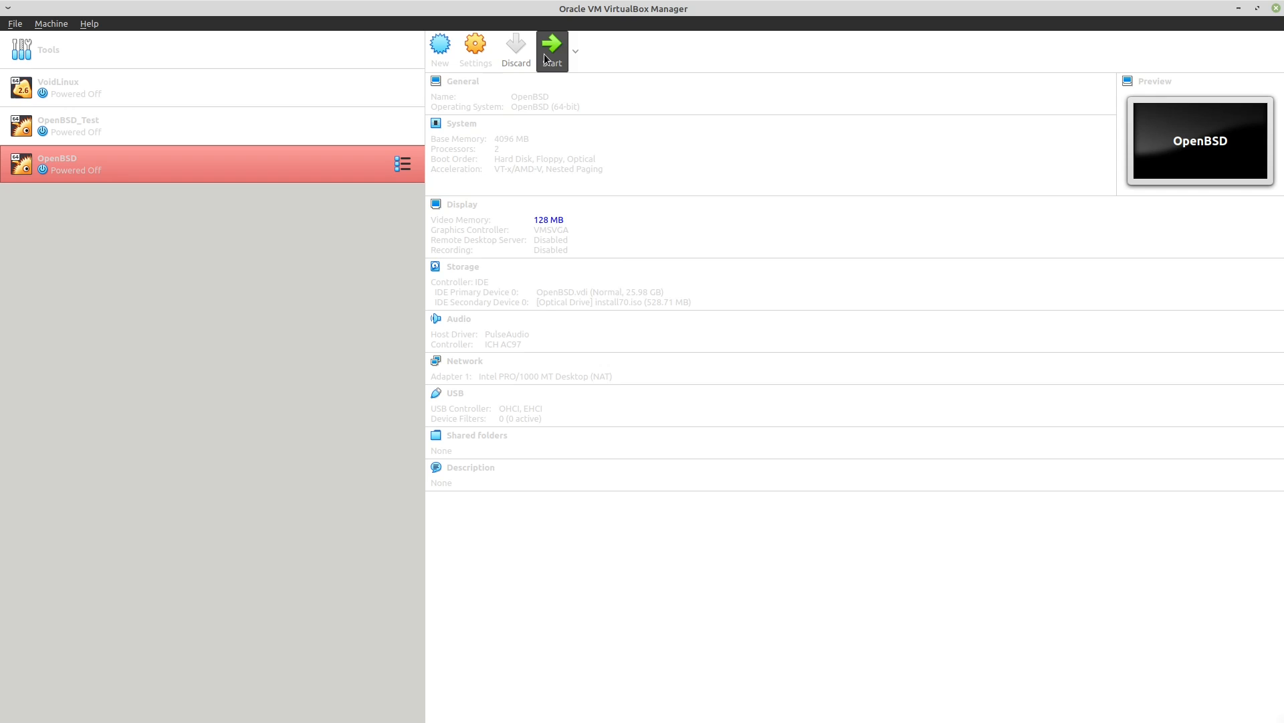
Start the OpenBSD VM, maximize its window, and switch to full-screen.
left_click(551, 44)
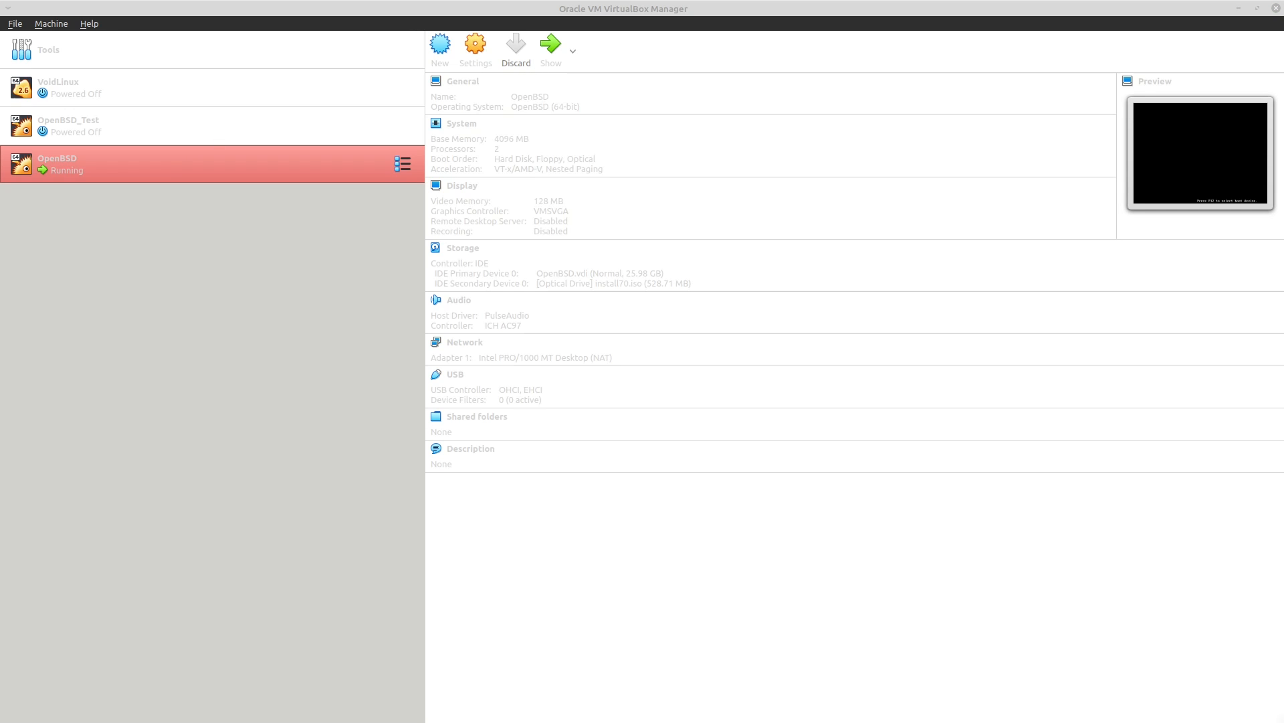
left_click(550, 44)
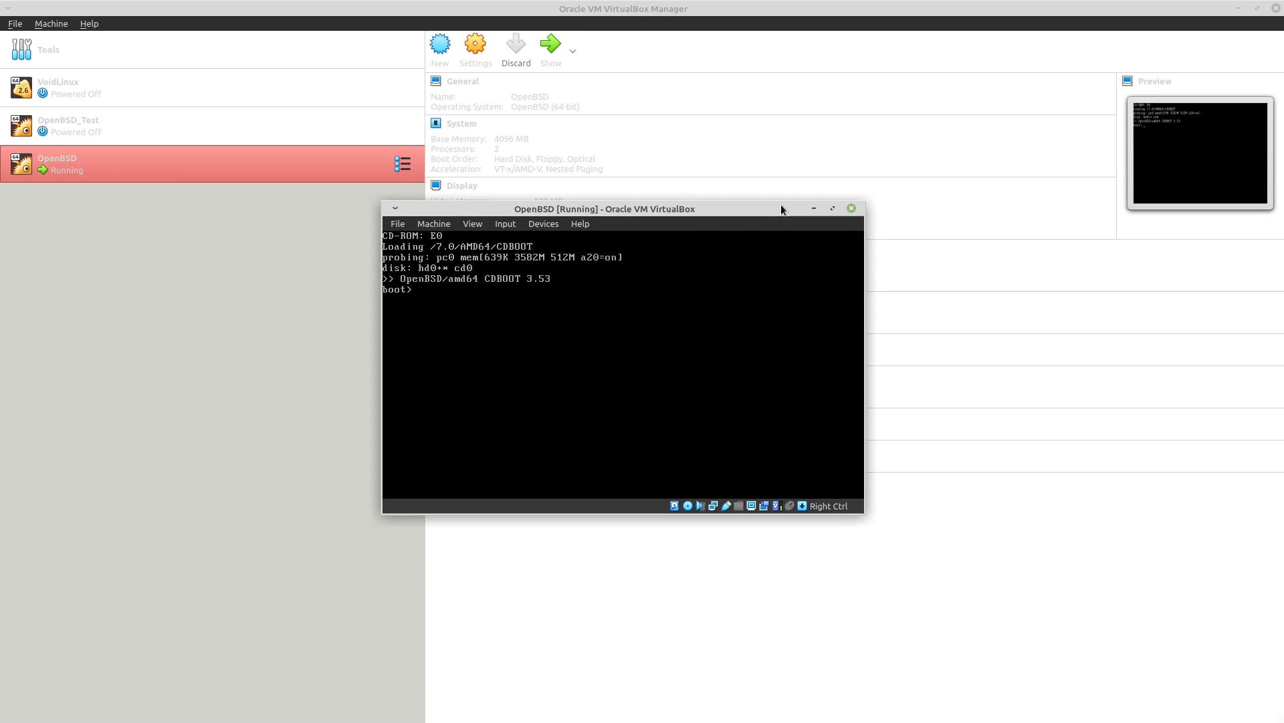
left_click(832, 208)
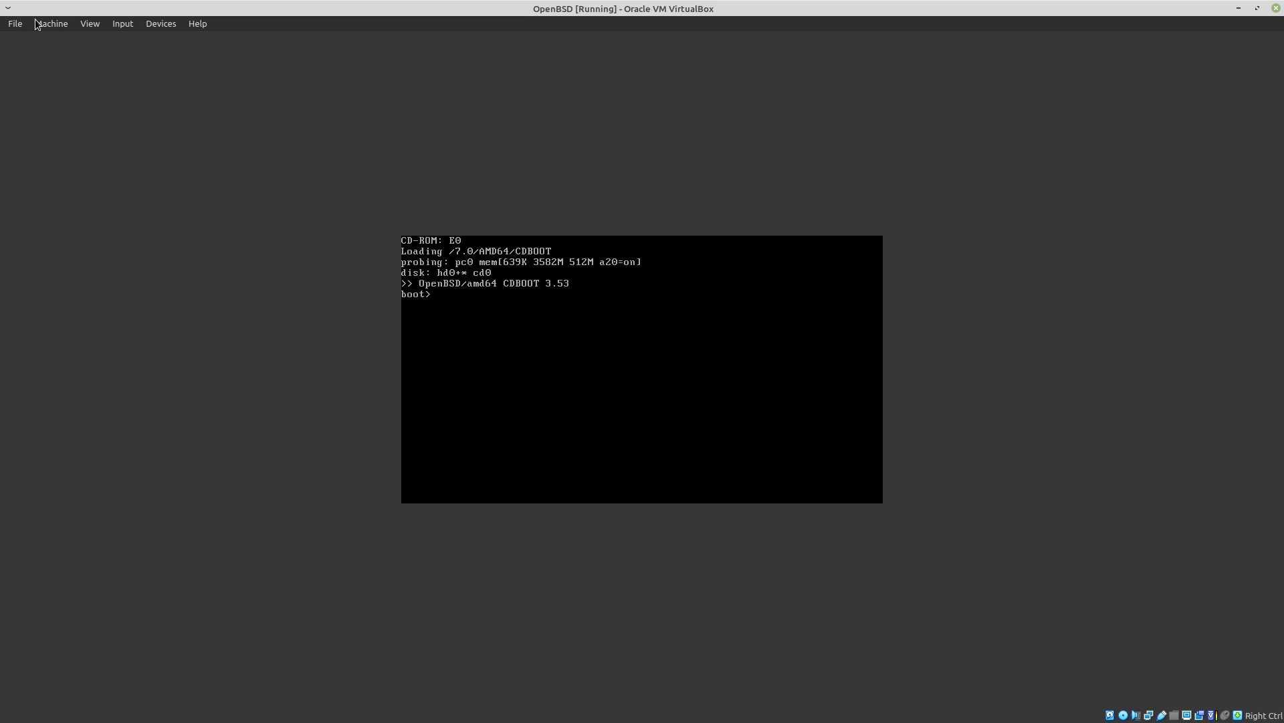
left_click(89, 22)
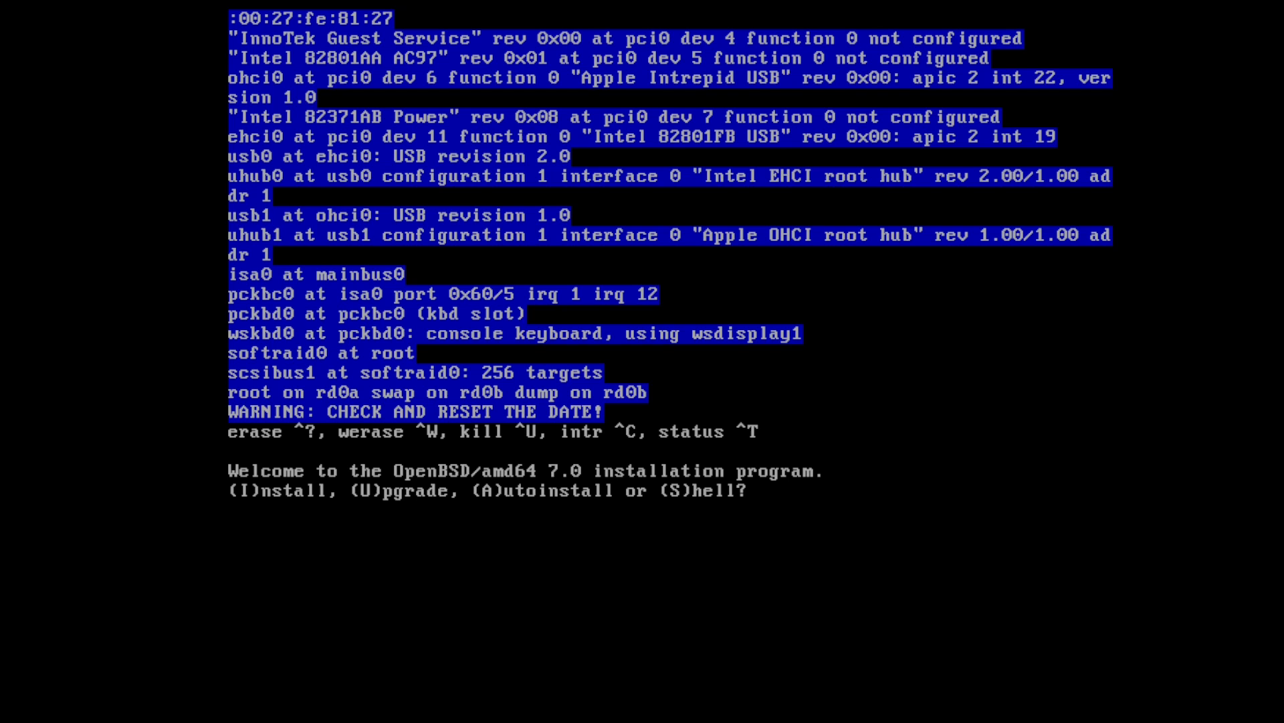
Choose Install, default keyboard, hostname OpenBased, em0 with IPv4 autoconf.
type("i")
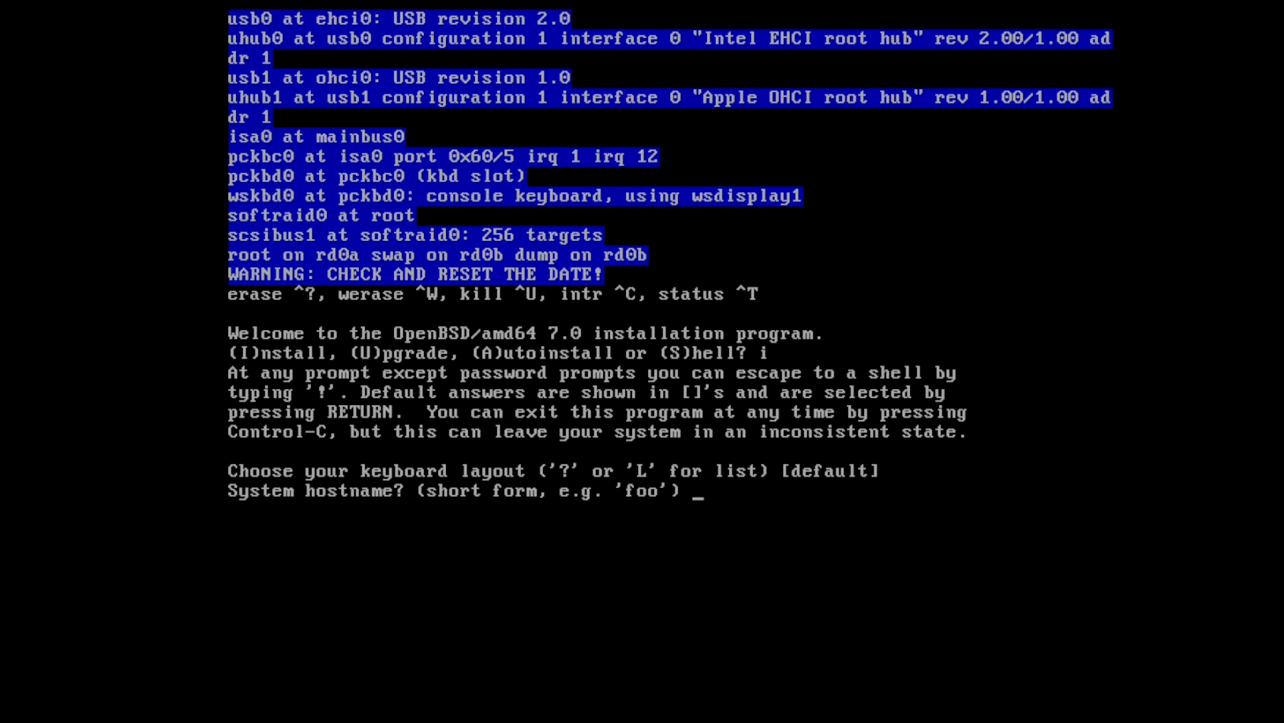
type("OpenBased")
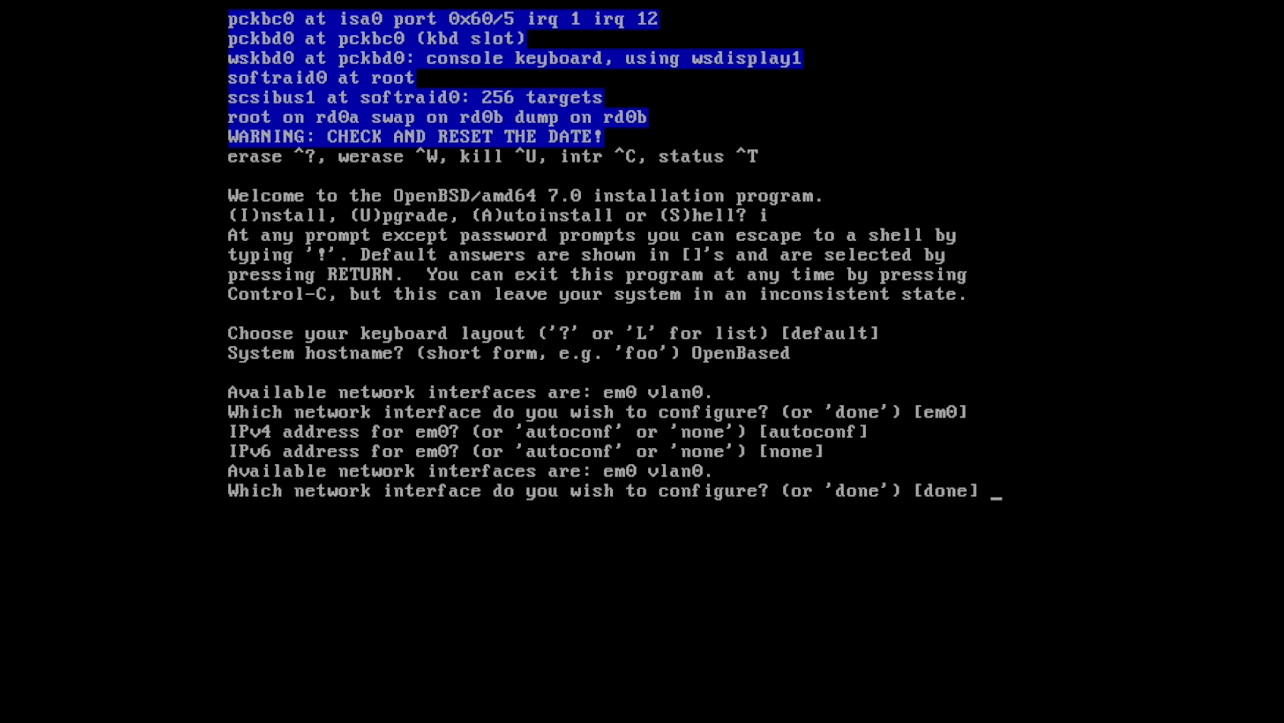
Finish network setup, set the root password, and answer yes to sshd and X.
key("Return")
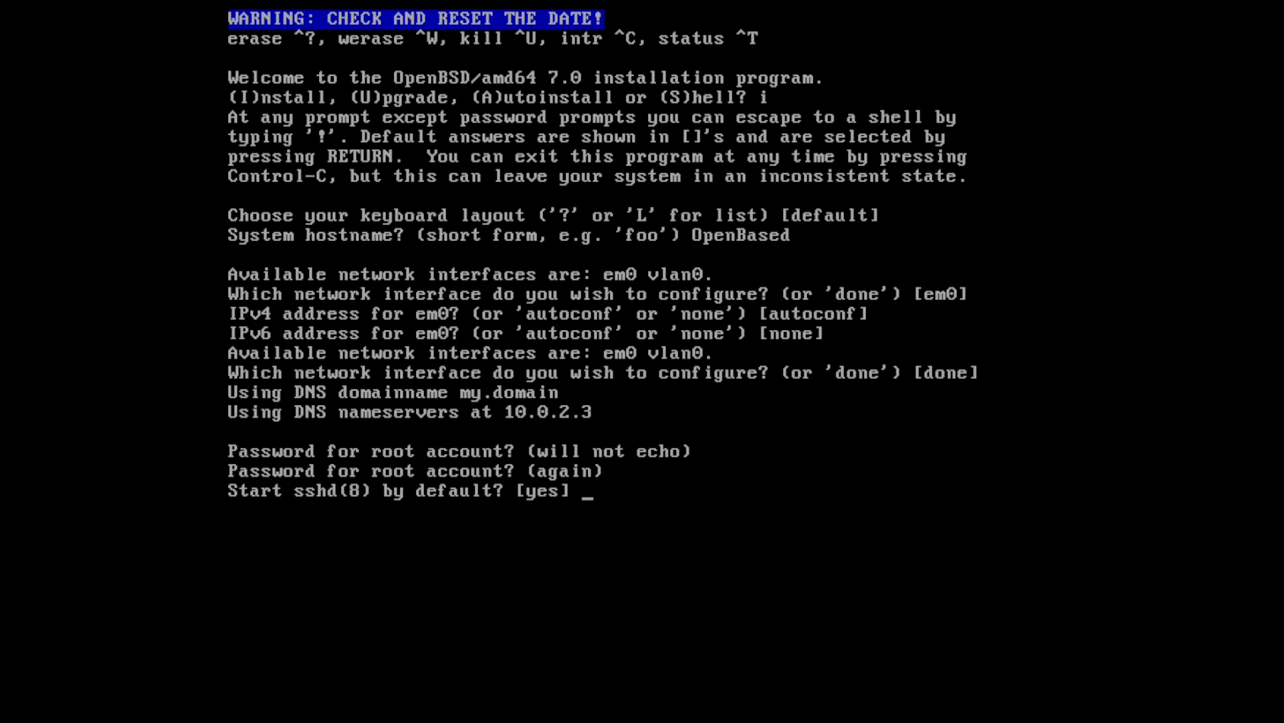
type("yes")
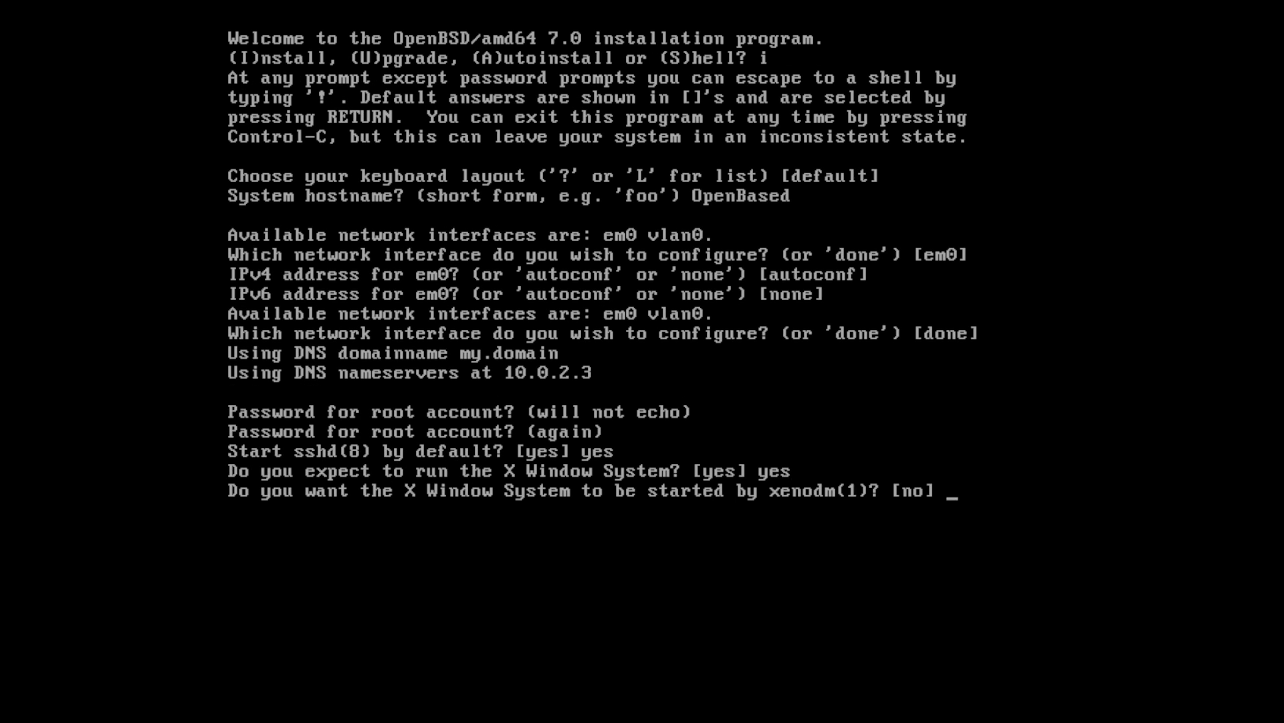
mouse_move(920, 470)
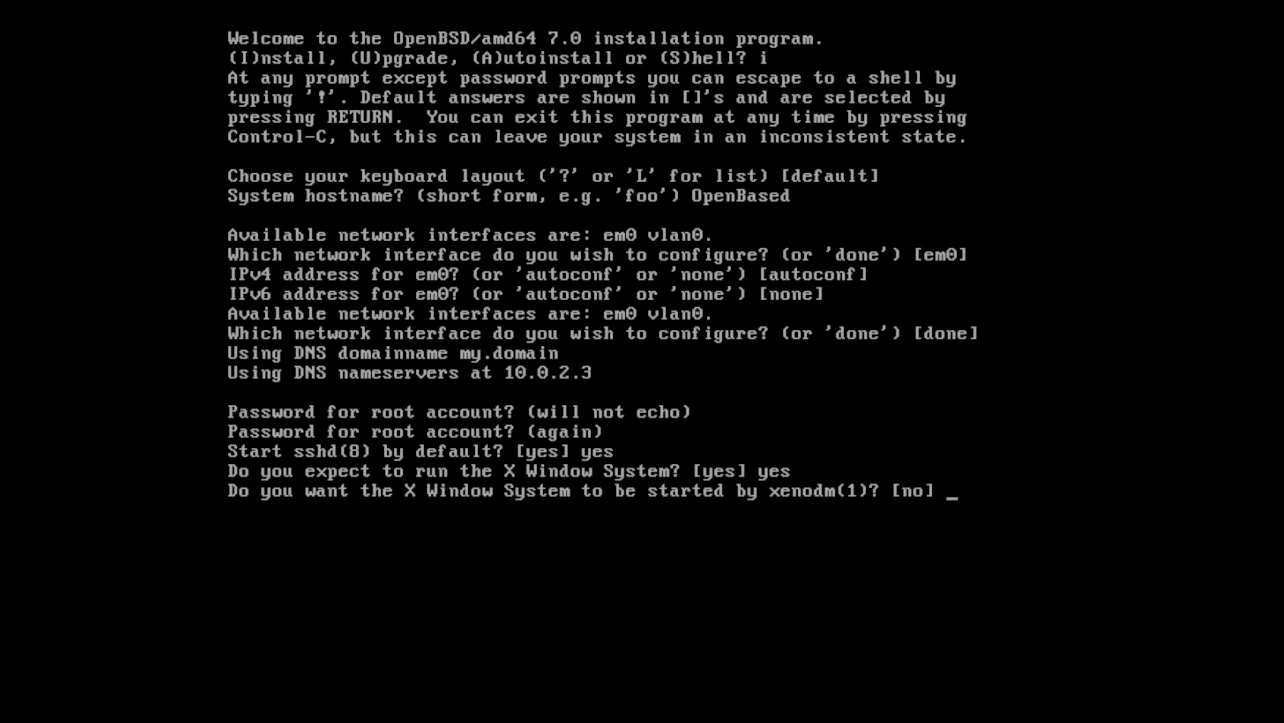
Enable xenodm, create user kenny, deny root ssh, keep US/Eastern timezone.
type("yes")
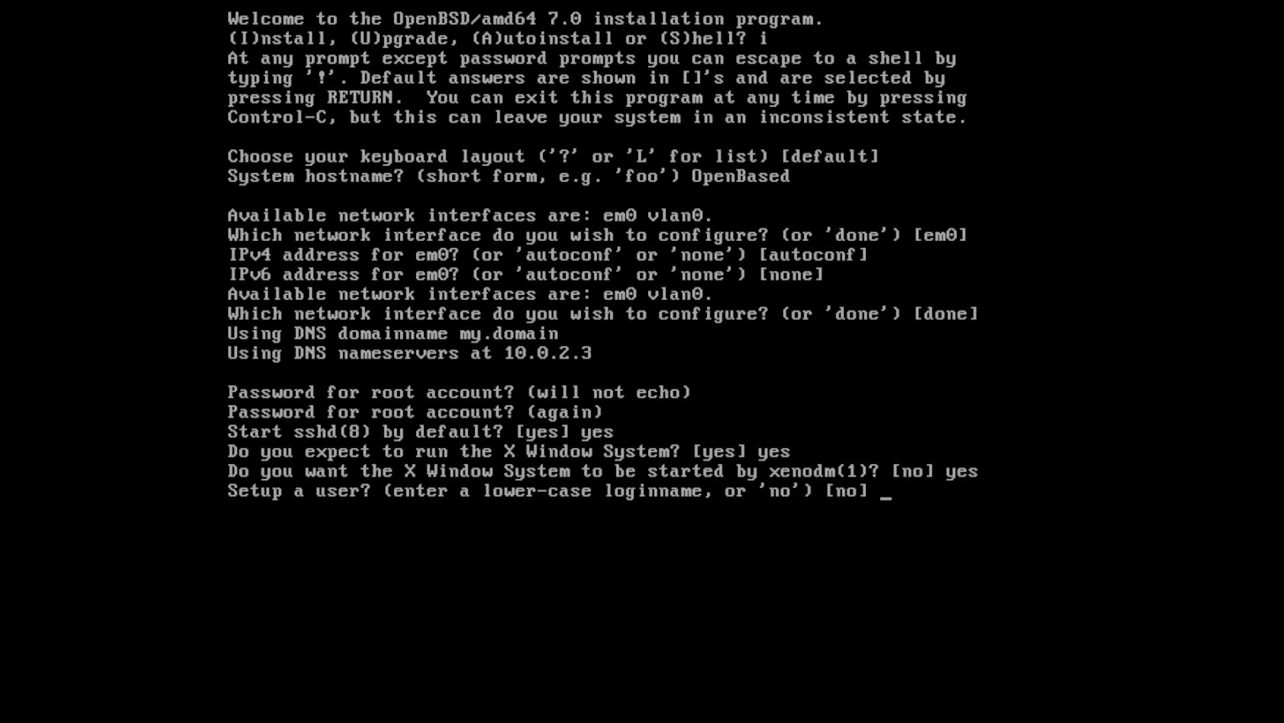
type("kenny")
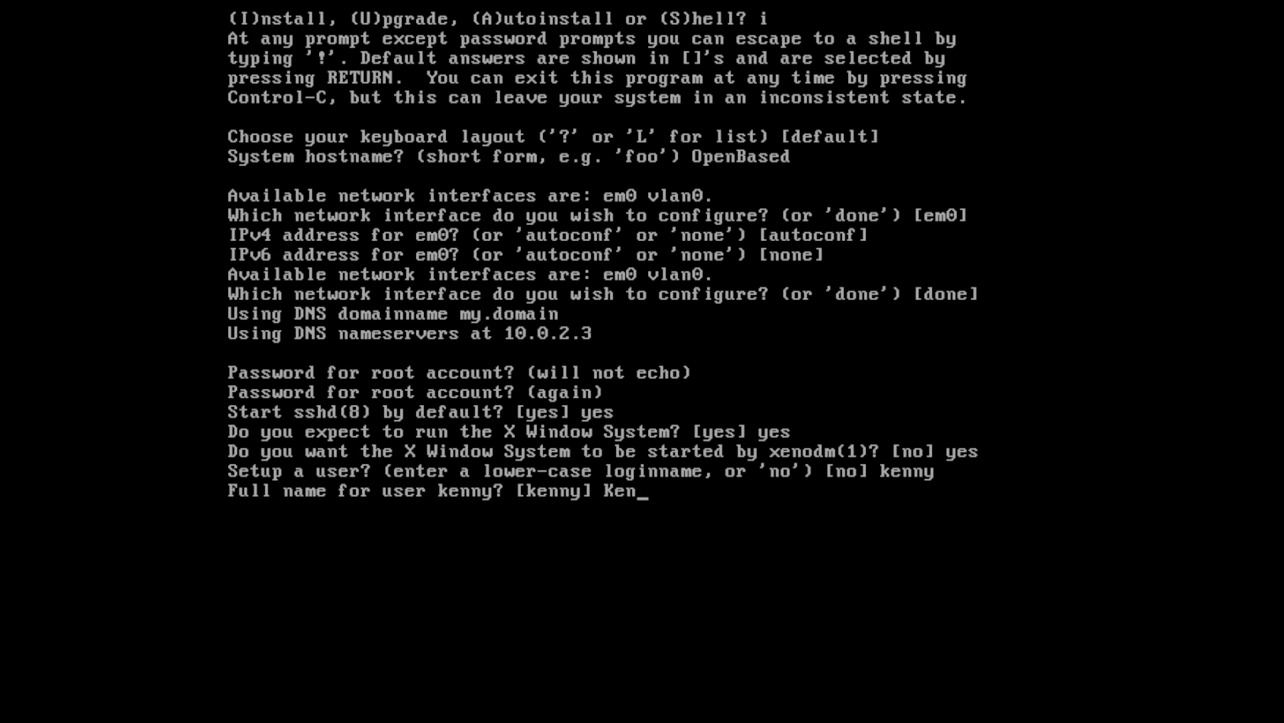
type("ny")
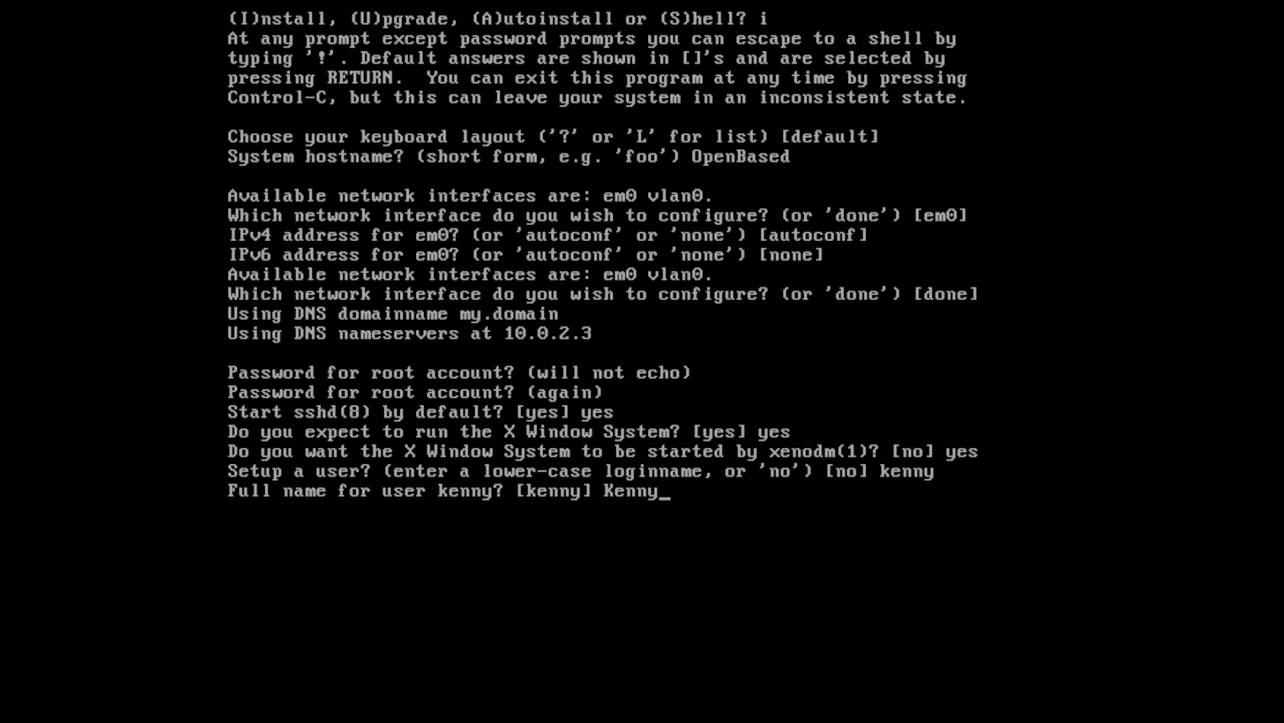
key("Return")
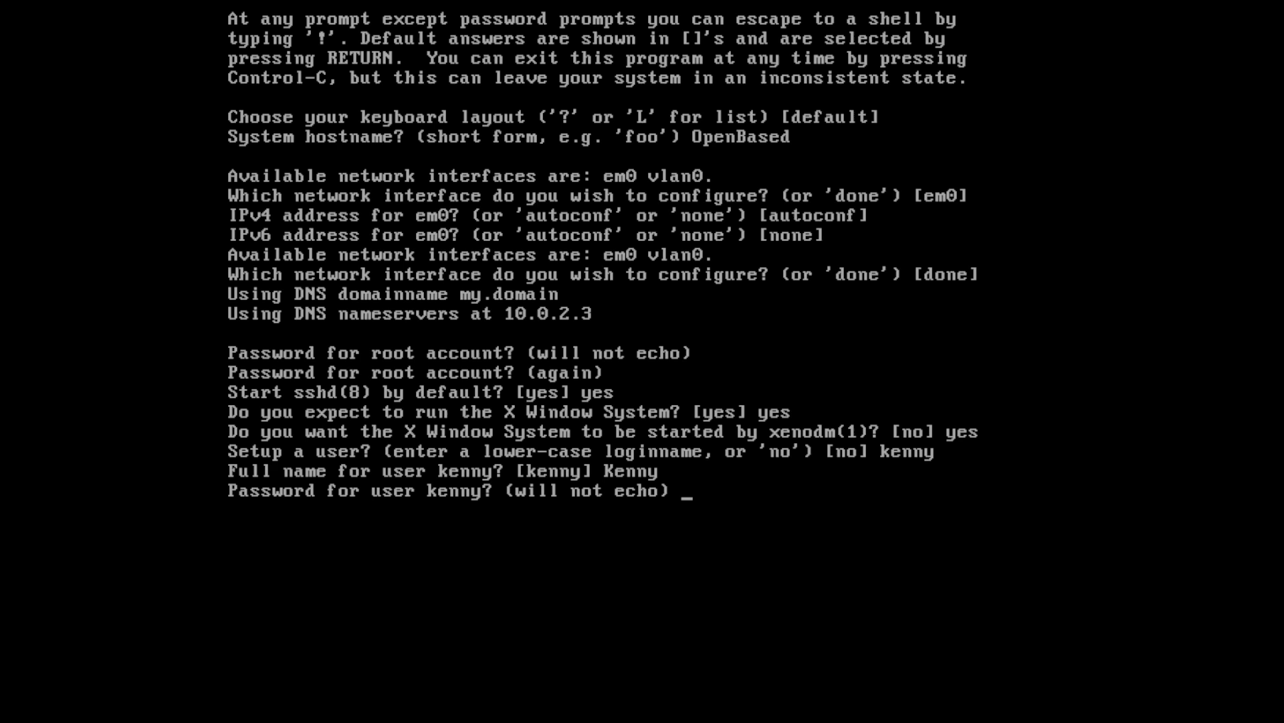
key("Return")
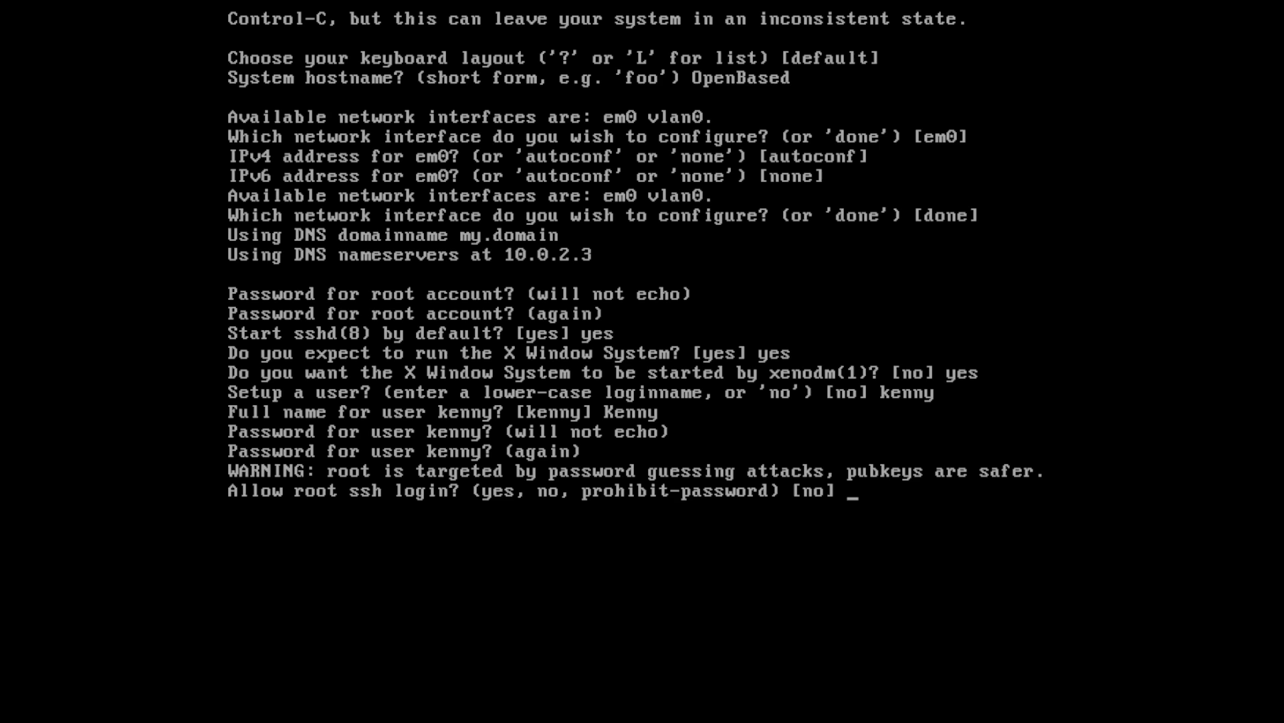
type("no")
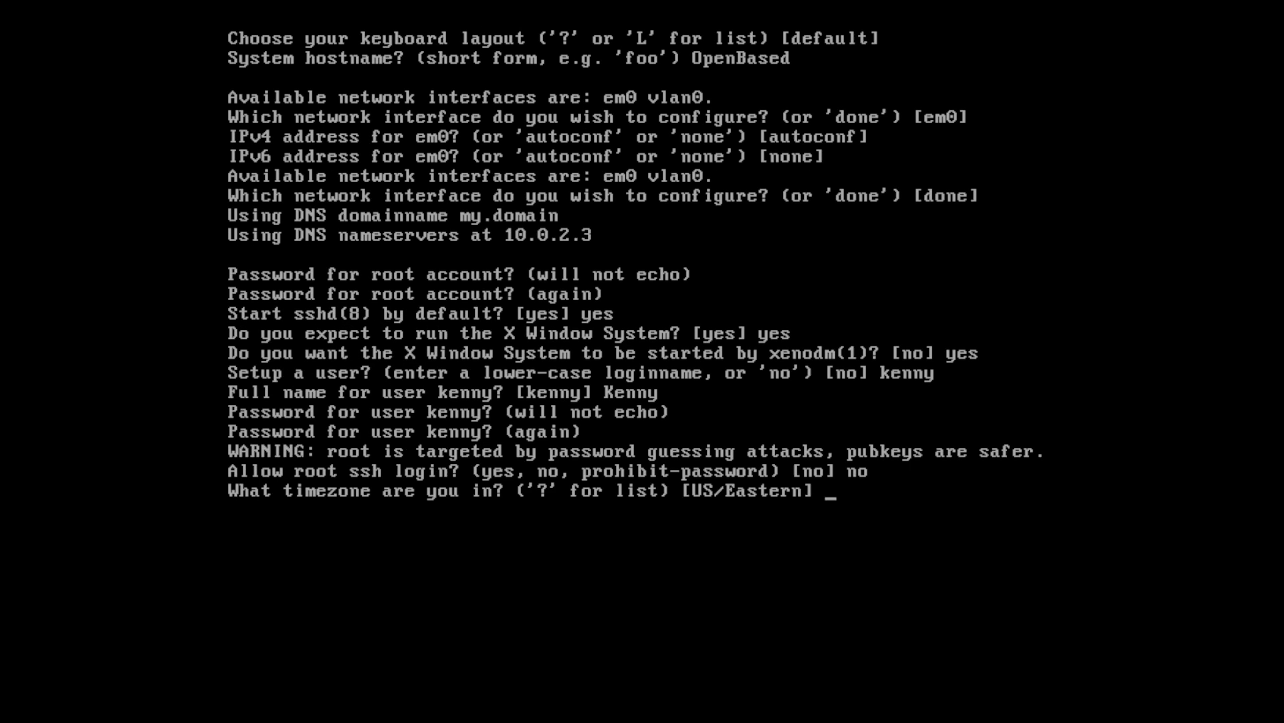
key("Return")
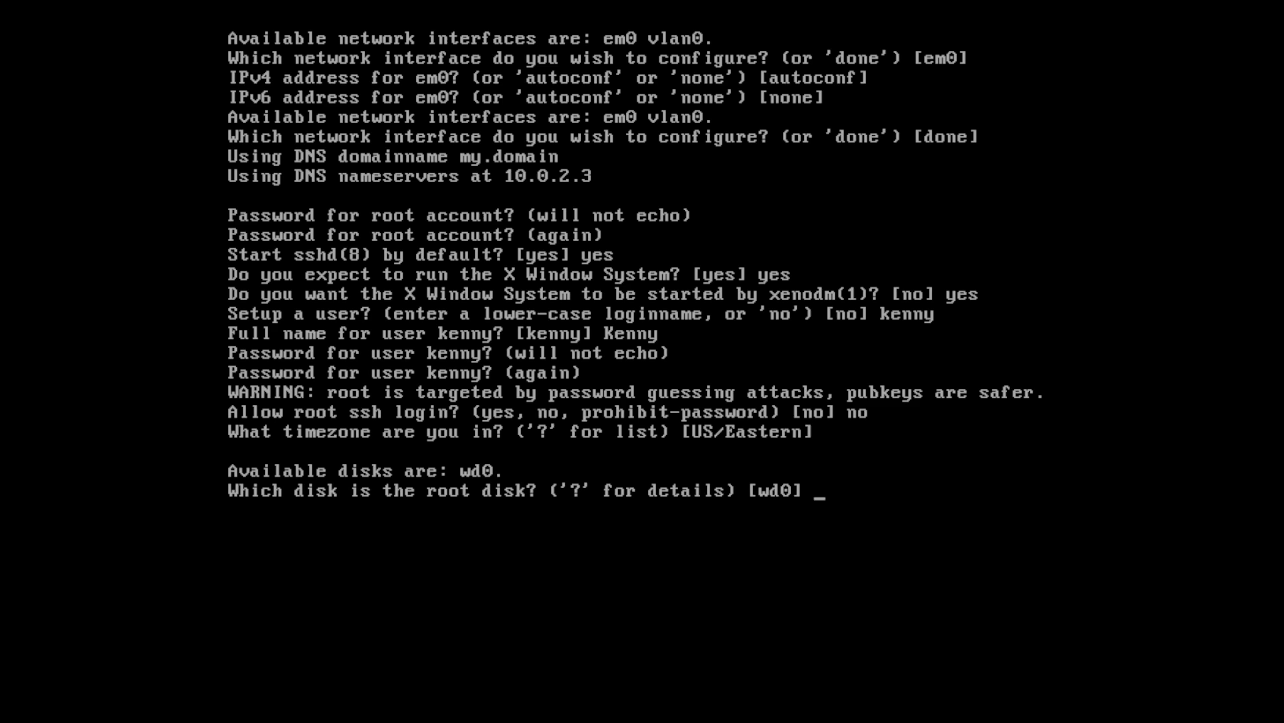
Use wd0 with default partitioning and install all sets from cd0.
key("Return")
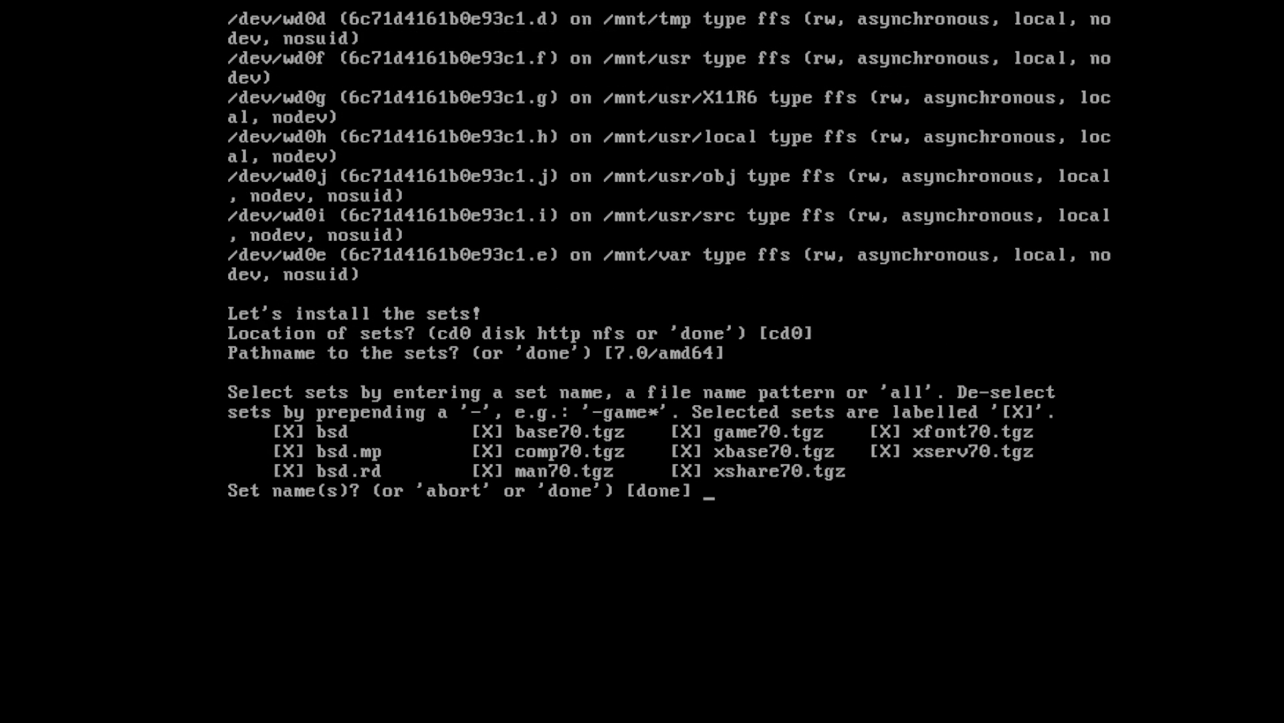
type("done")
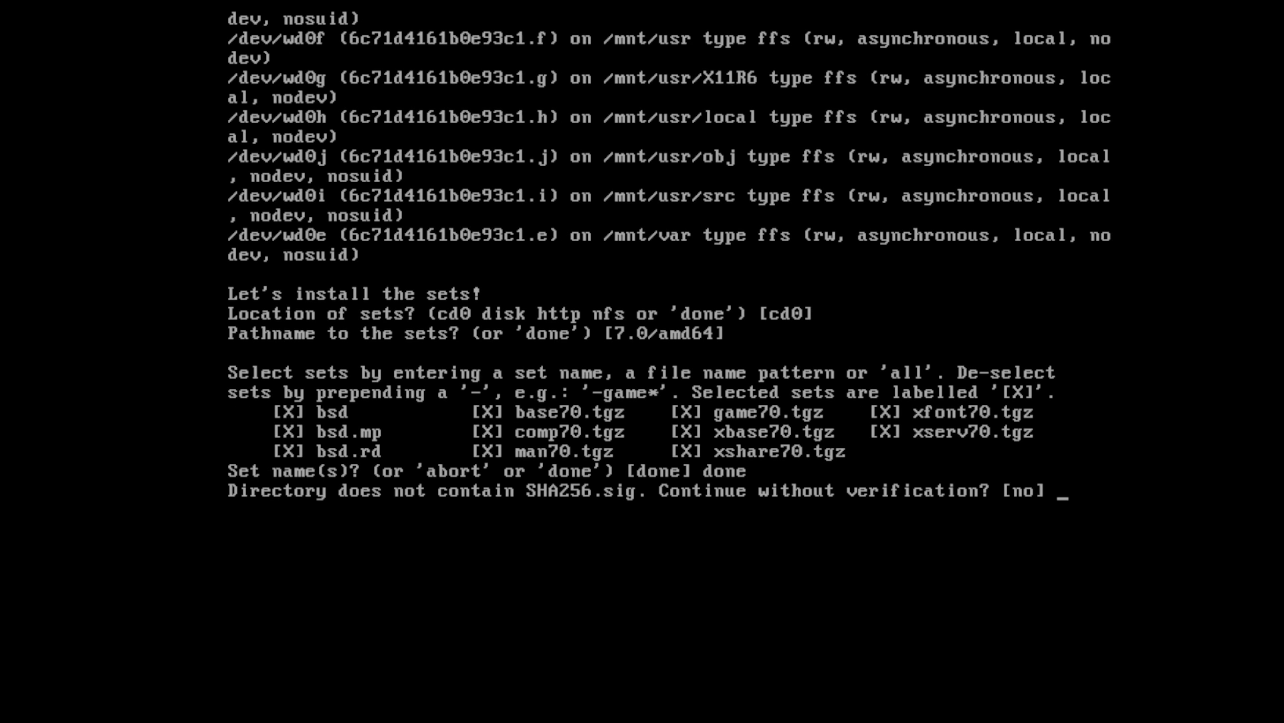
Continue installing all sets without SHA256 verification and accept the corrected system clock.
type("yes")
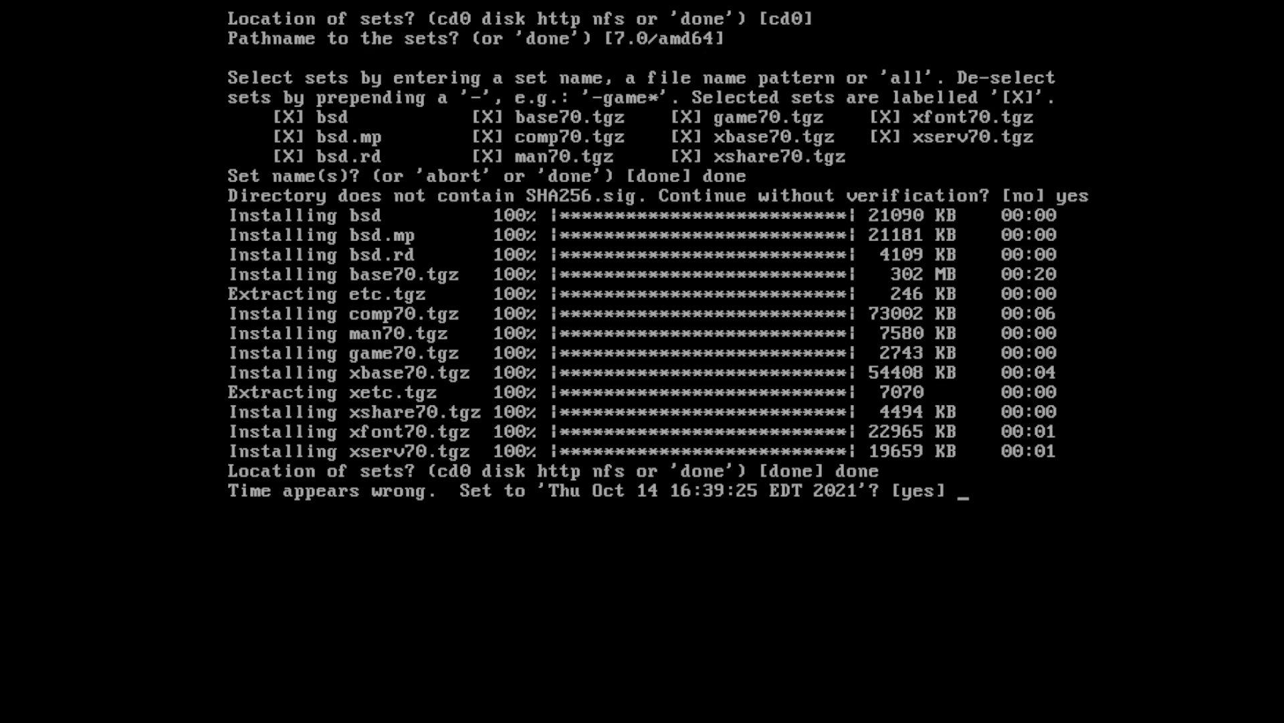
key("Return")
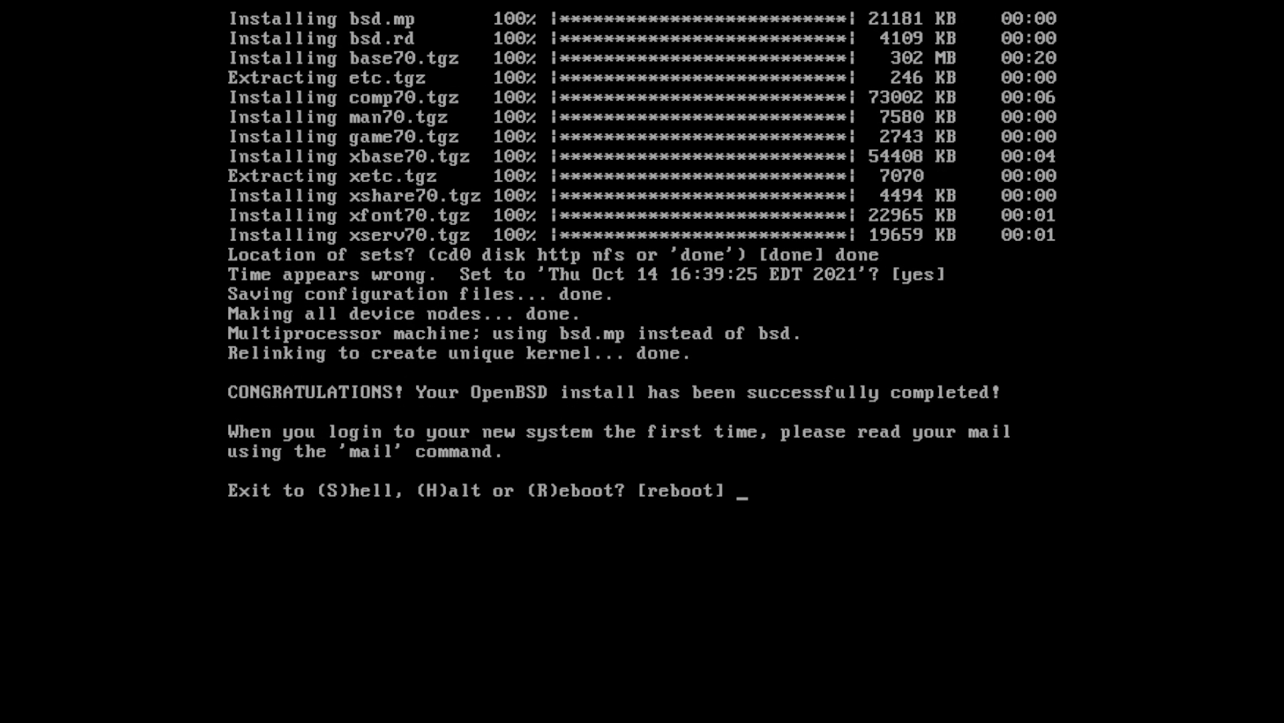
Reboot into the installed OpenBSD system and wait for the xenodm login screen.
type("r")
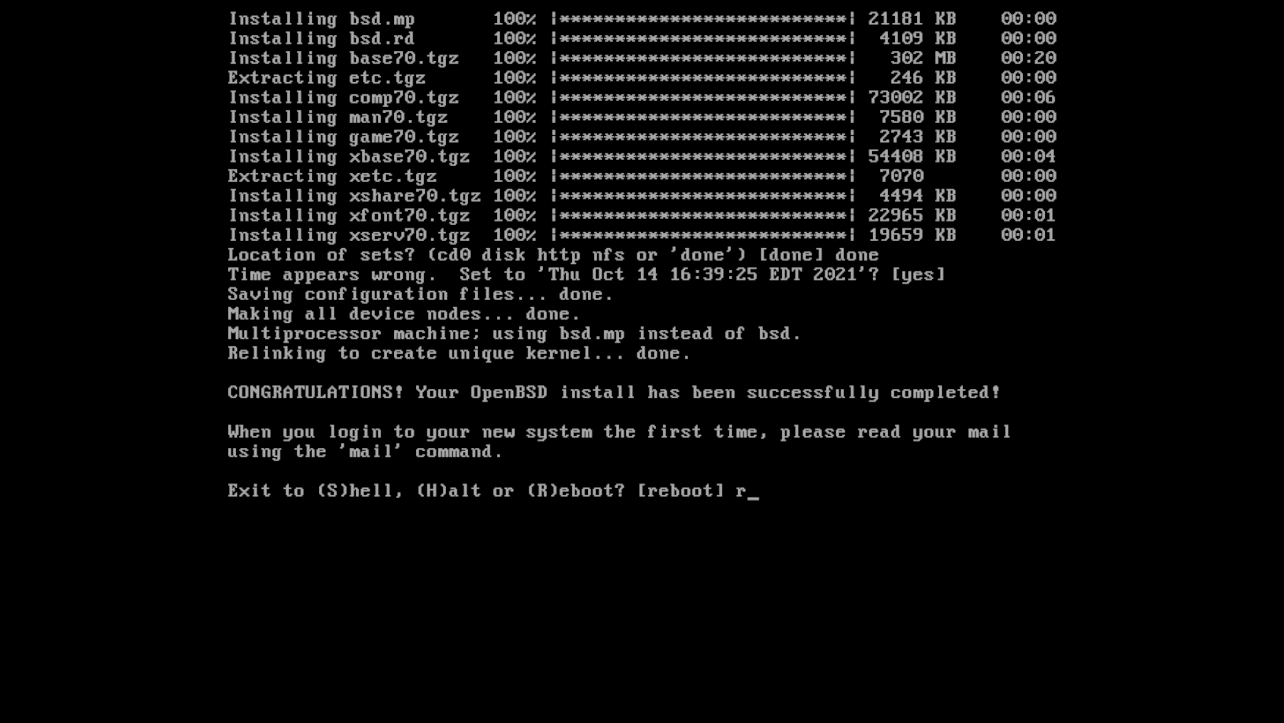
type("eboot")
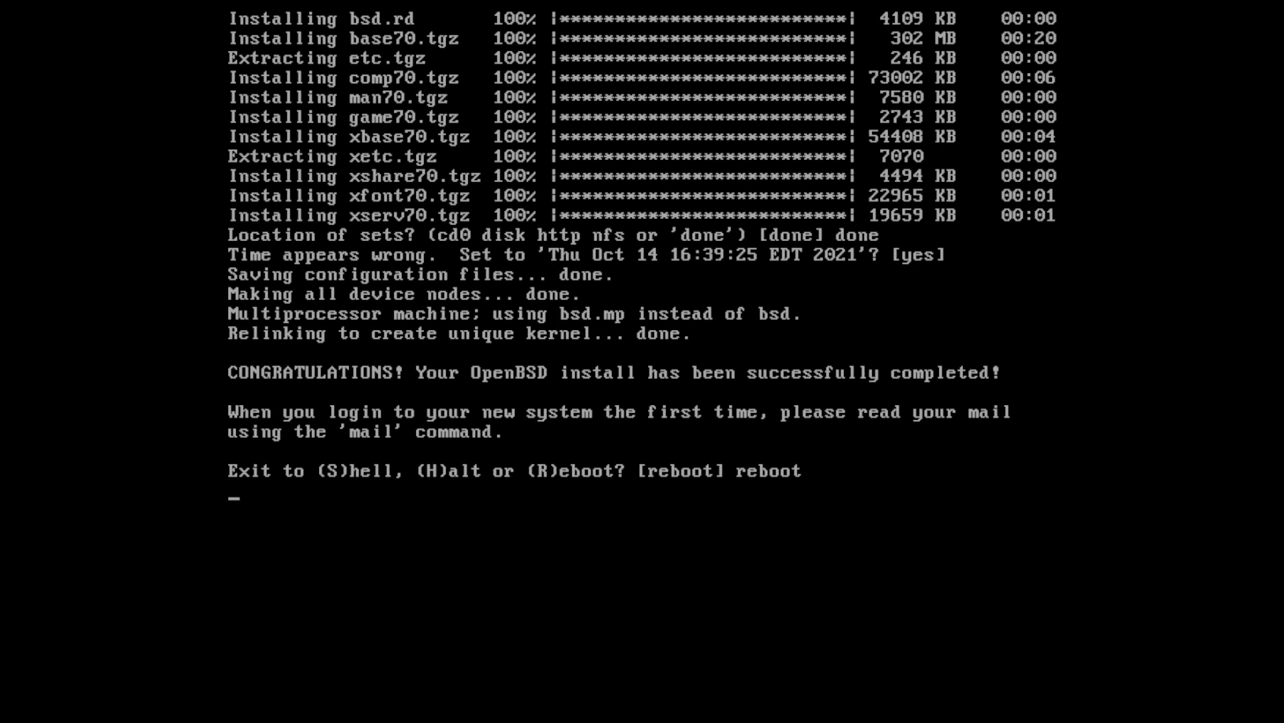
key("Return")
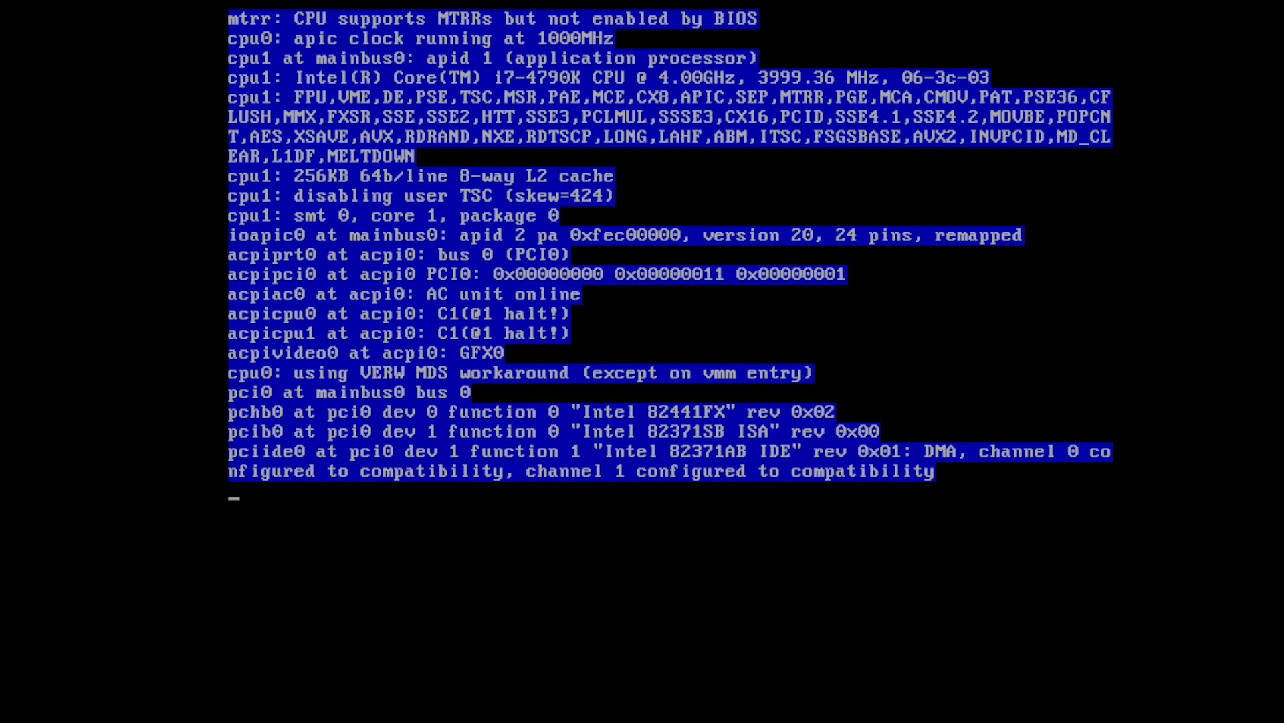
scroll("down", 3)
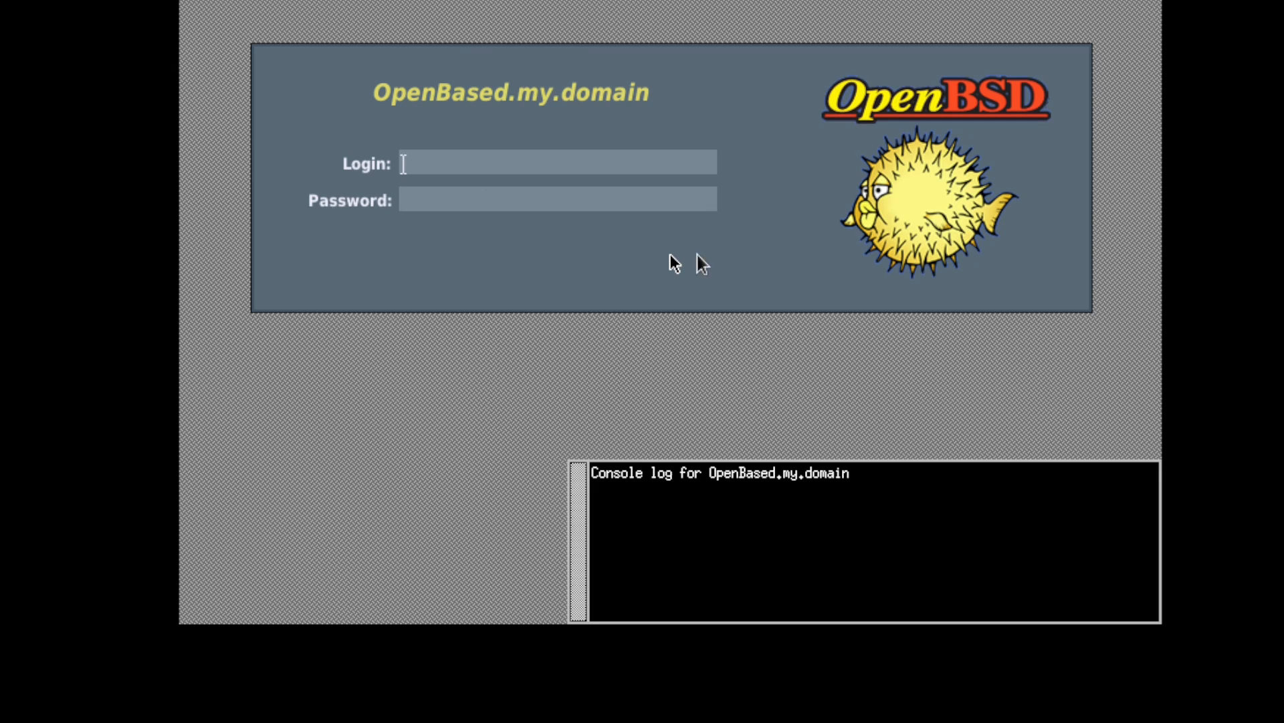
mouse_move(901, 186)
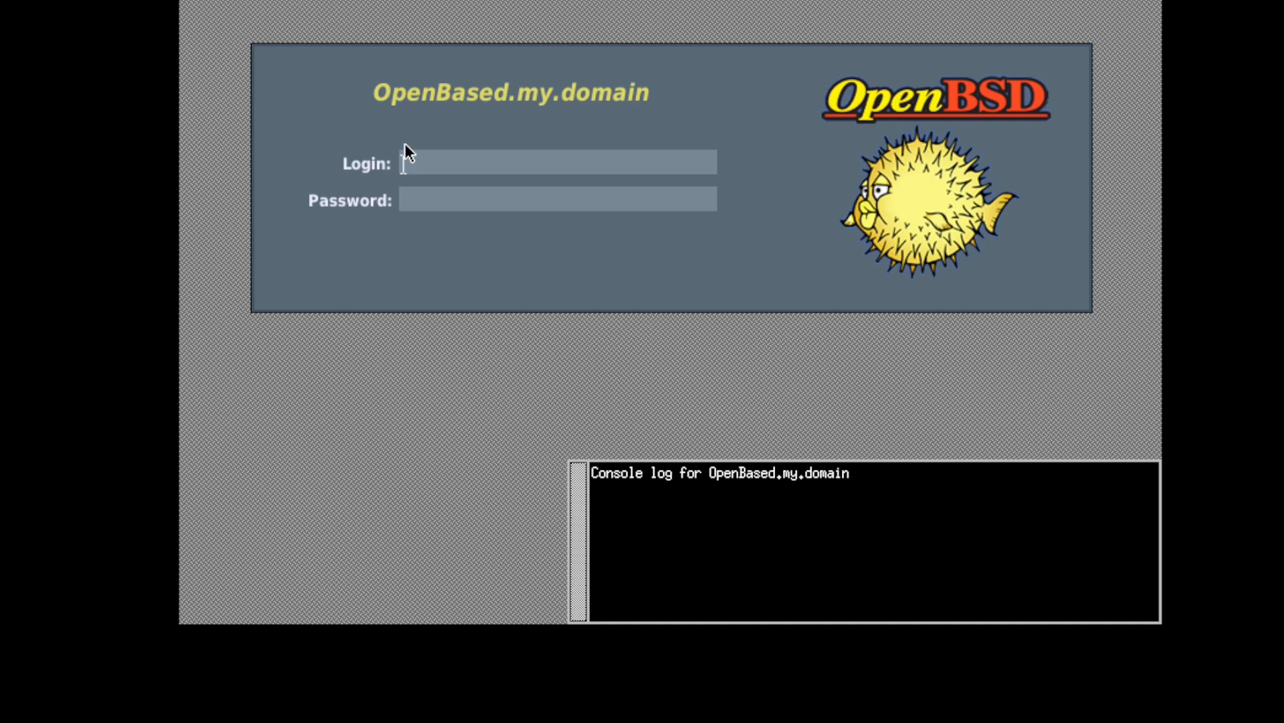
mouse_move(889, 190)
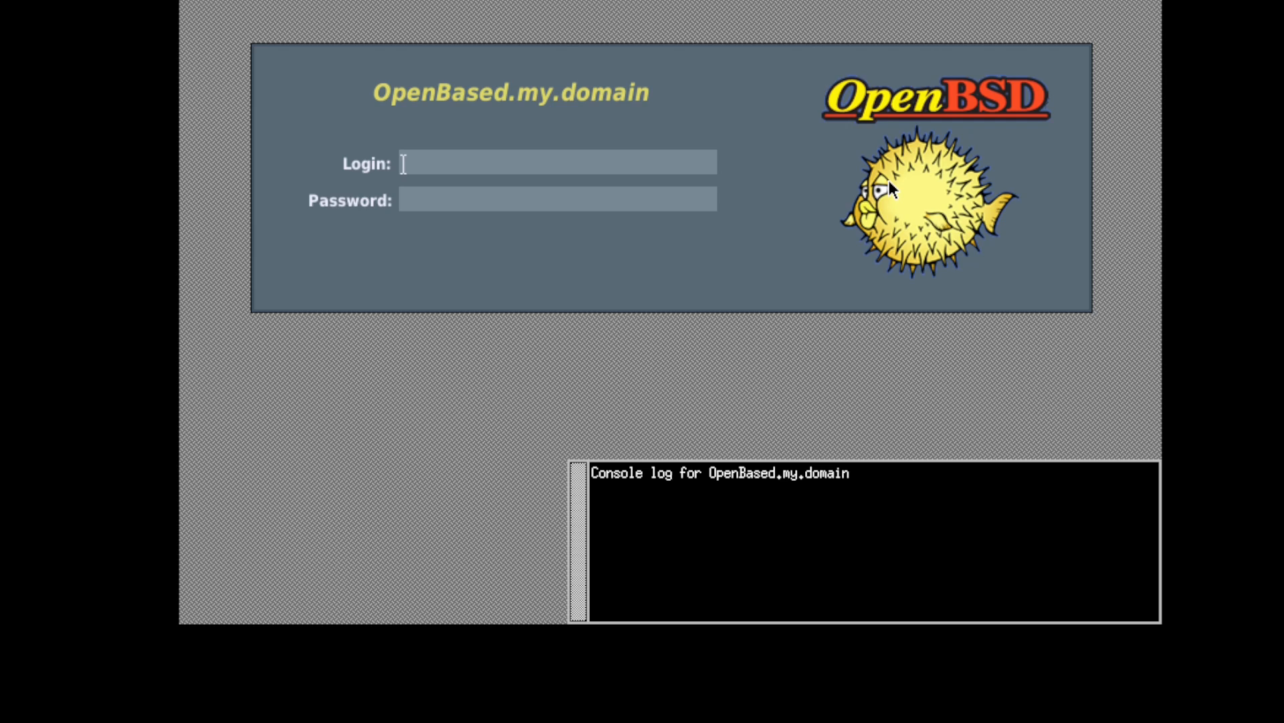
mouse_move(1005, 119)
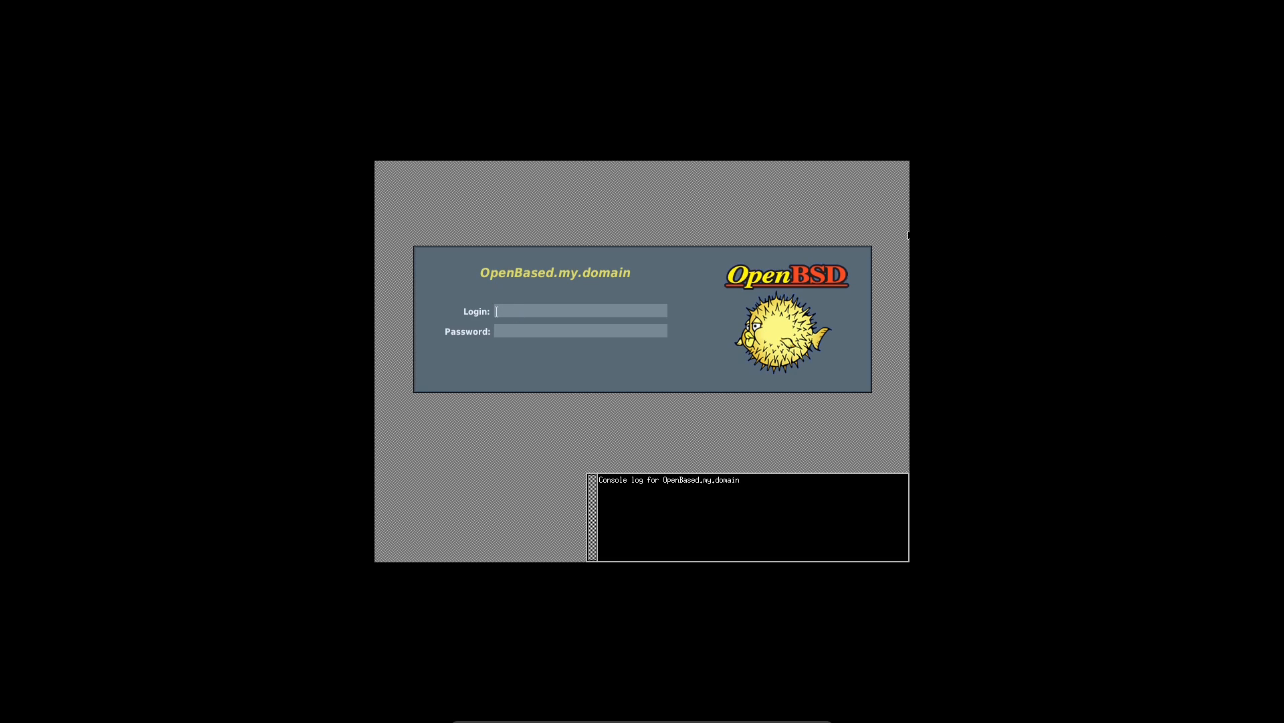
type("kenny")
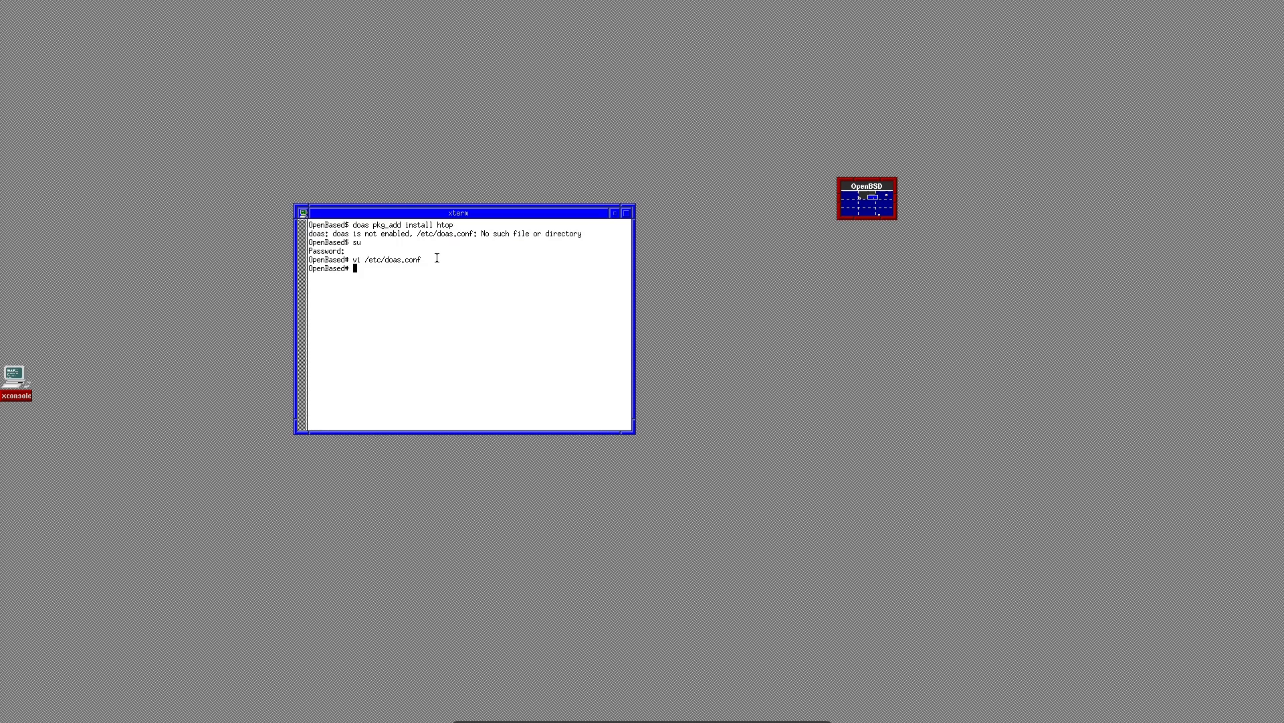
Exit the root shell back to the regular user's xterm prompt.
type("exit")
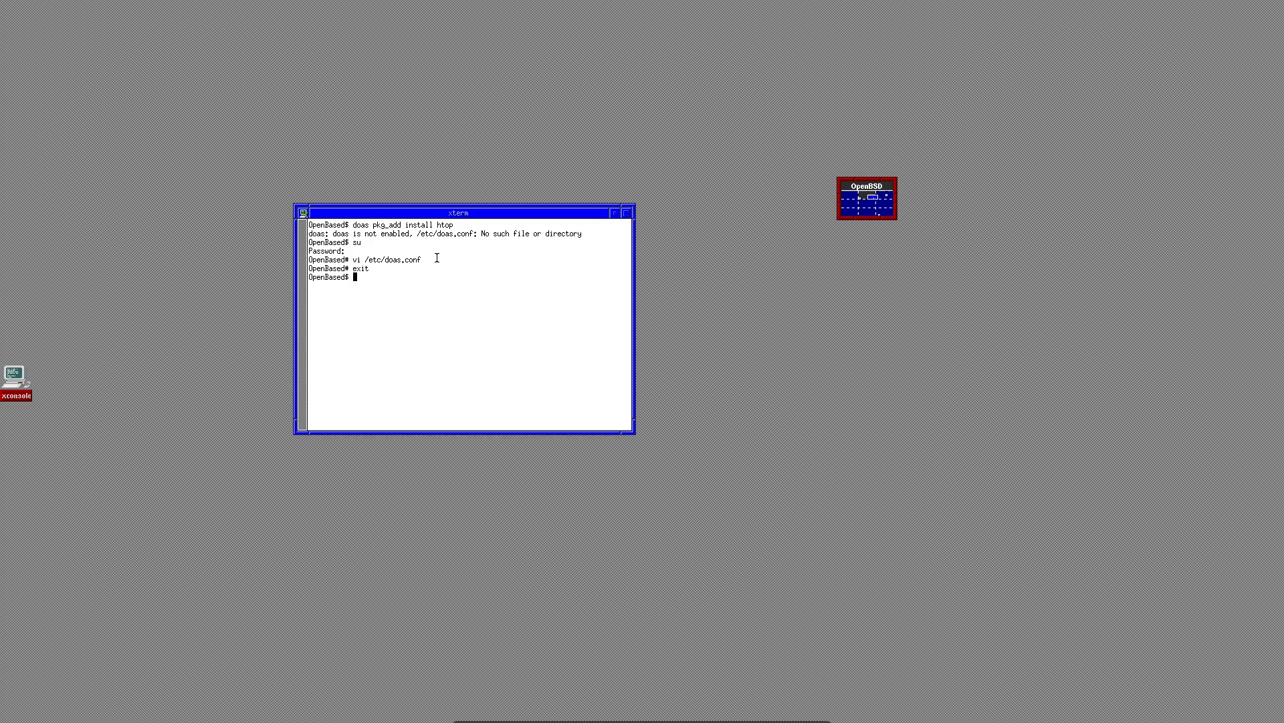